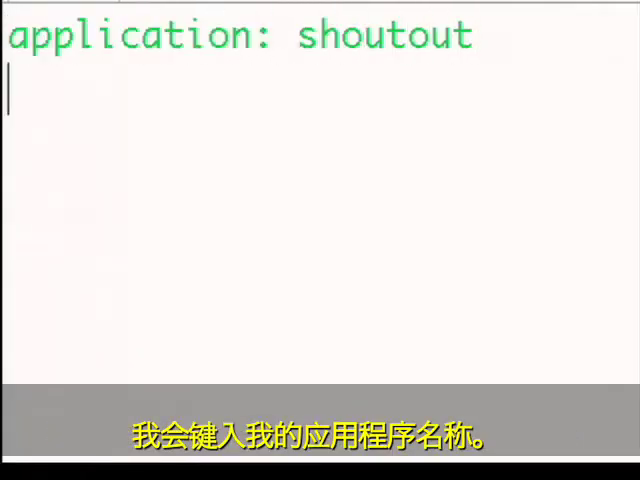
Step: Set app.yaml to version 1, api_version 1 and the python runtime
text(version: 1)
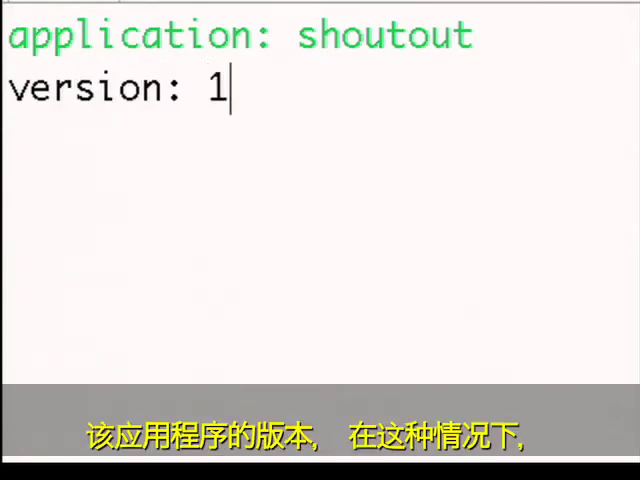
text(api_v)
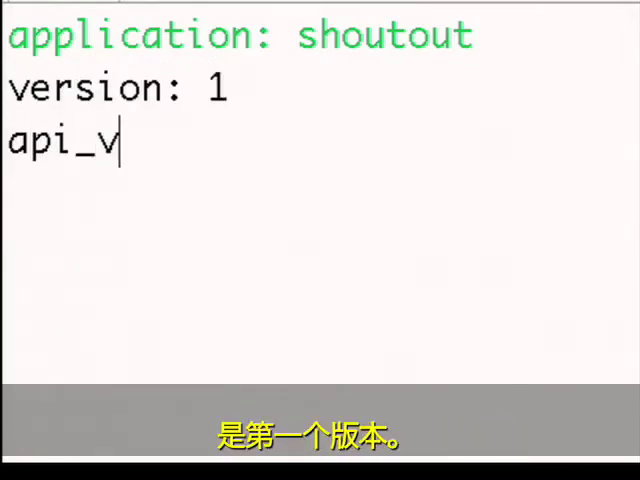
text(ersion: 1)
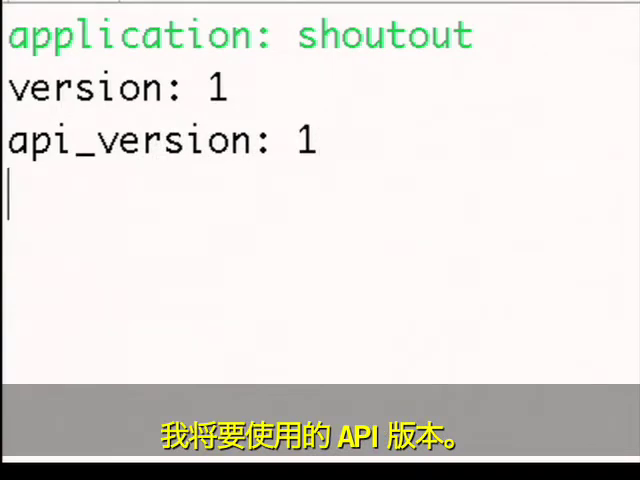
text(runtime: python)
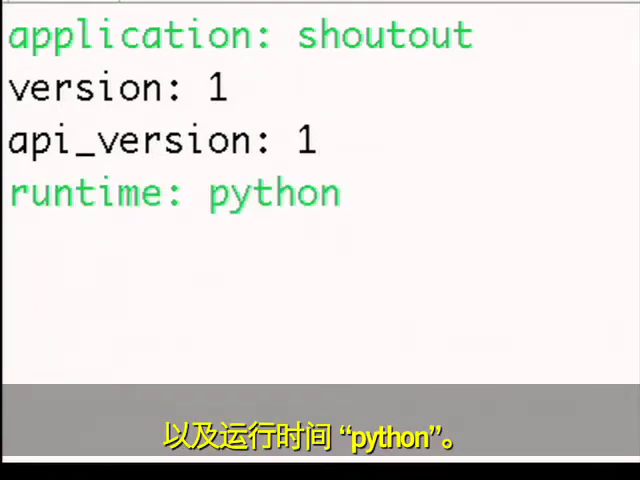
Step: Add a handlers section routing url .* to script main.py
text(handle)
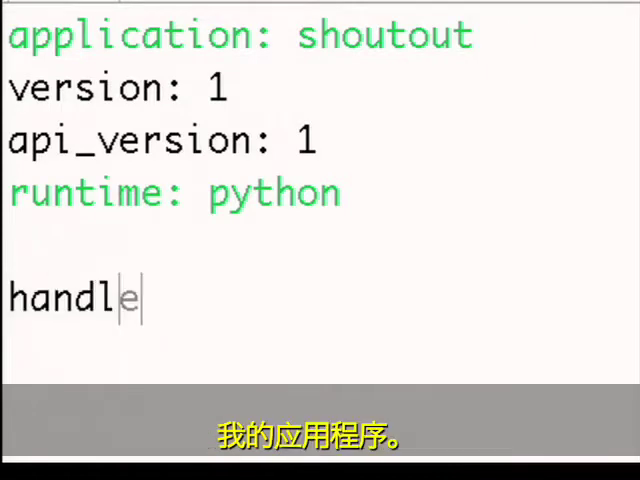
text(rs:)
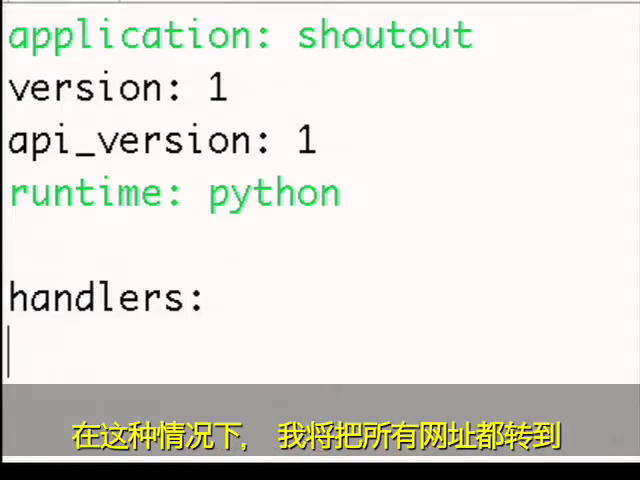
text(- url: .*)
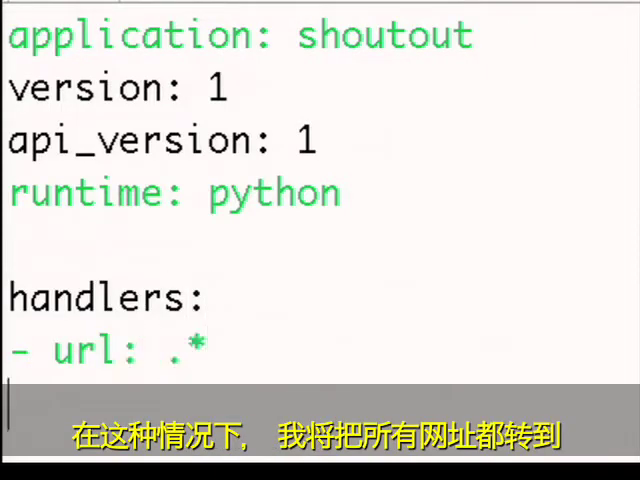
text(script: main.py)
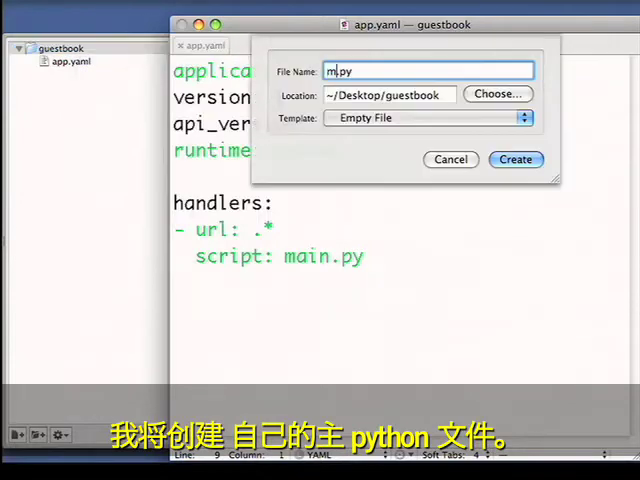
Step: Create main.py with a #!/usr/bin/env python shebang and print 'Hello world'
click(516, 160)
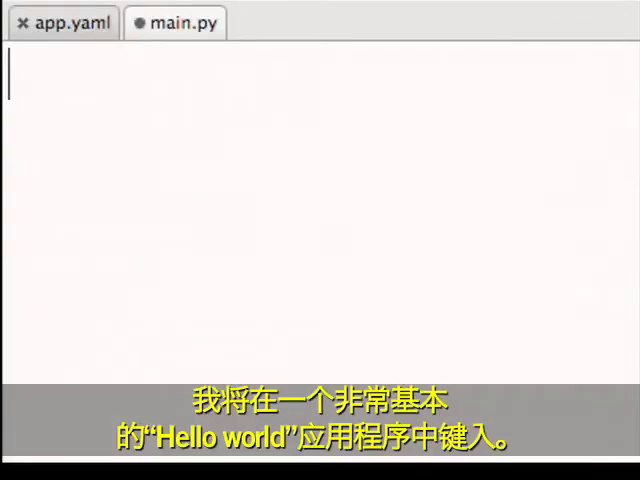
text(#)
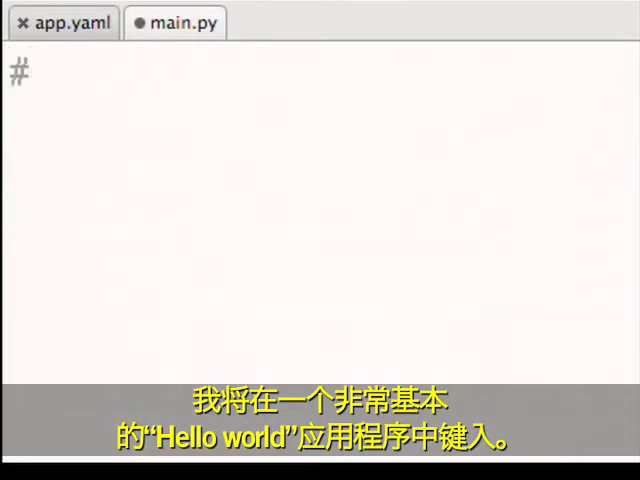
text(!/usr/bin/env p)
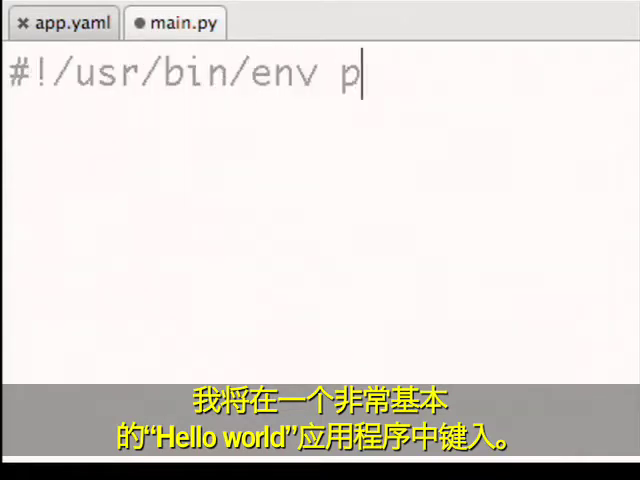
text(ython)
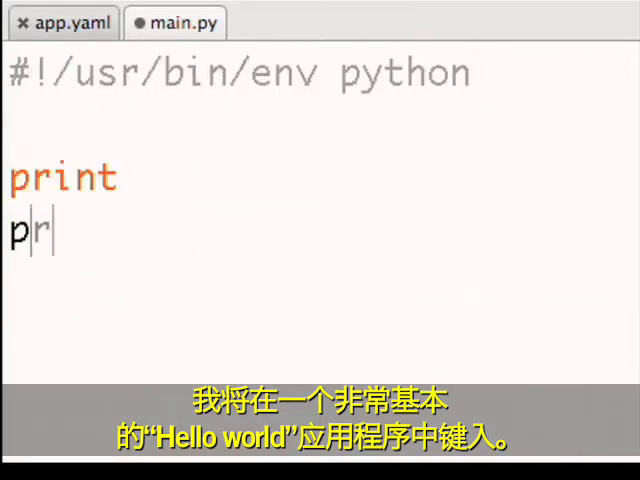
text(int 'Hello world')
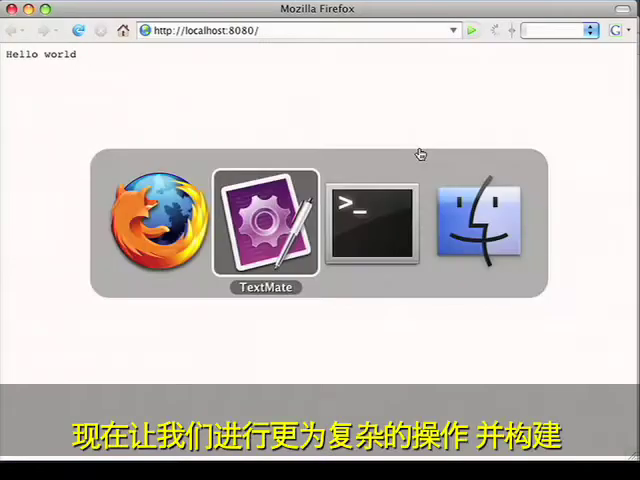
Step: Switch back from Firefox to the TextMate editor
click(264, 222)
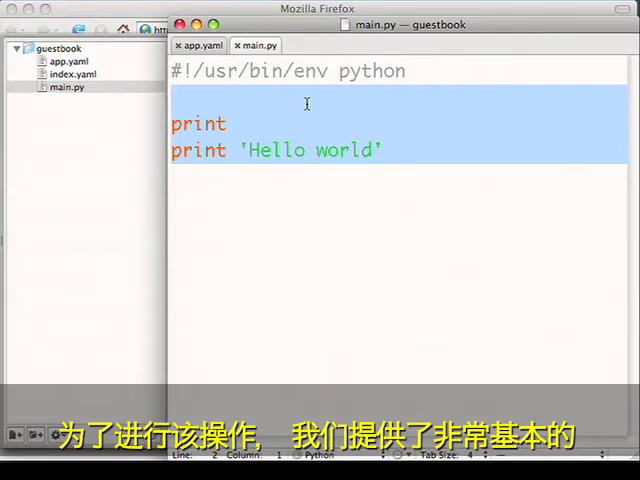
Step: Replace the print lines with the webapp import and a MyHandler(webapp.RequestHandler) class
key(Delete)
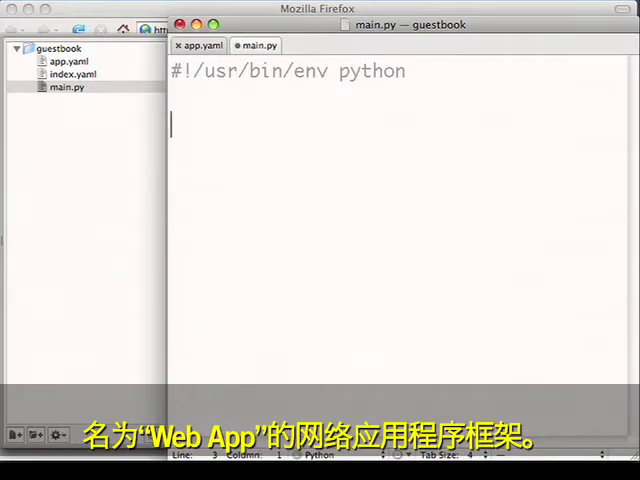
text(from google.ap)
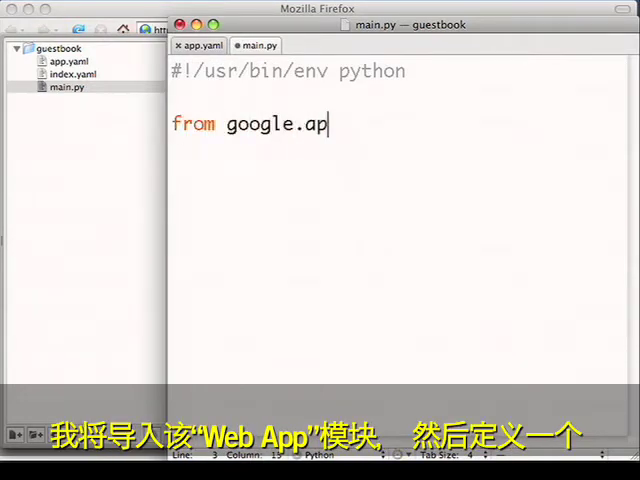
text(pengine.ext import webapp)
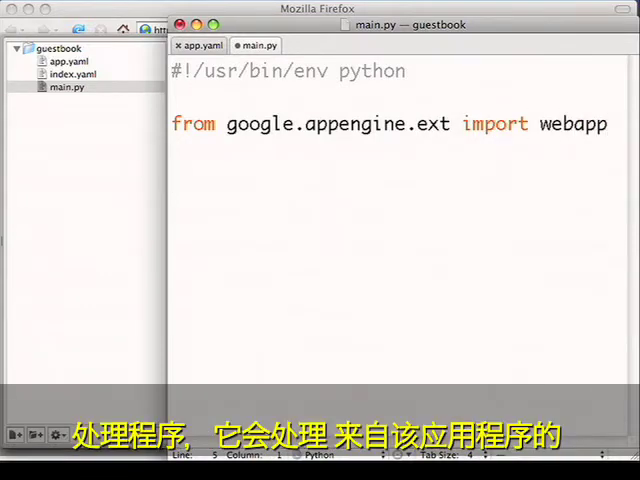
text(class)
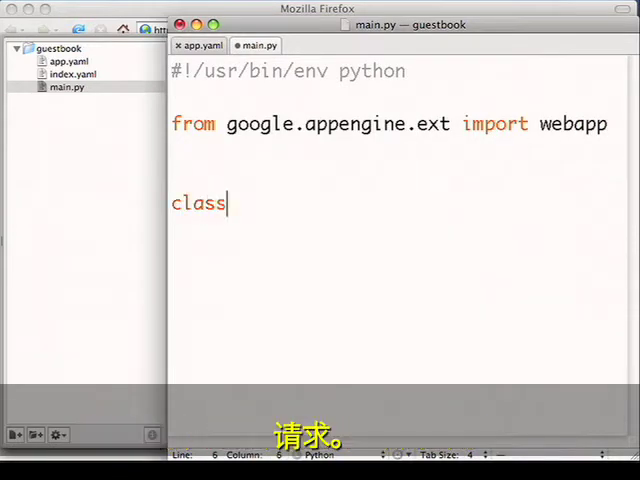
text(MyHandler())
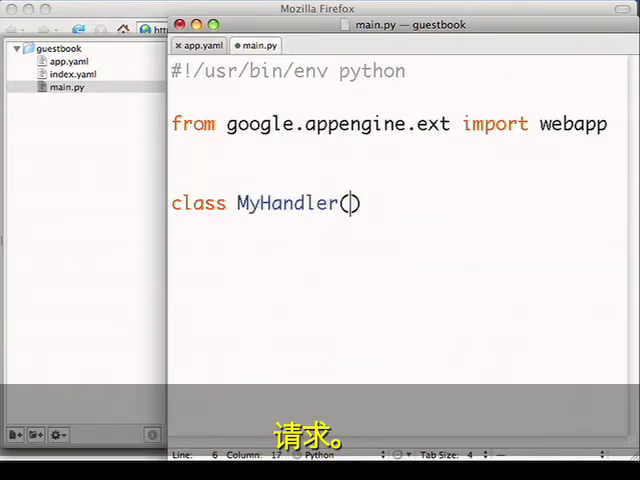
text(webapp.Request)
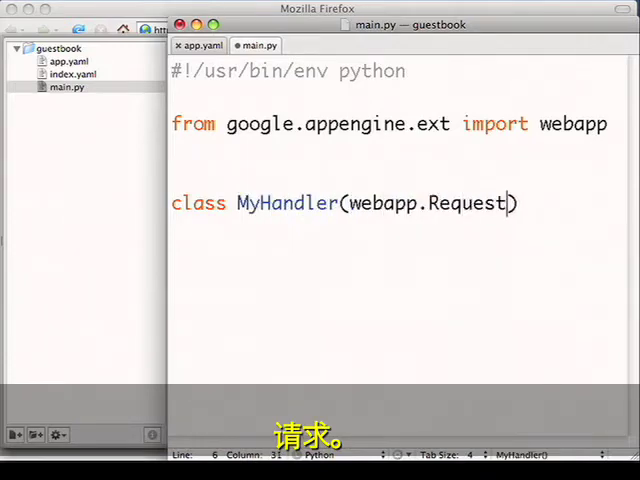
text(Handler):)
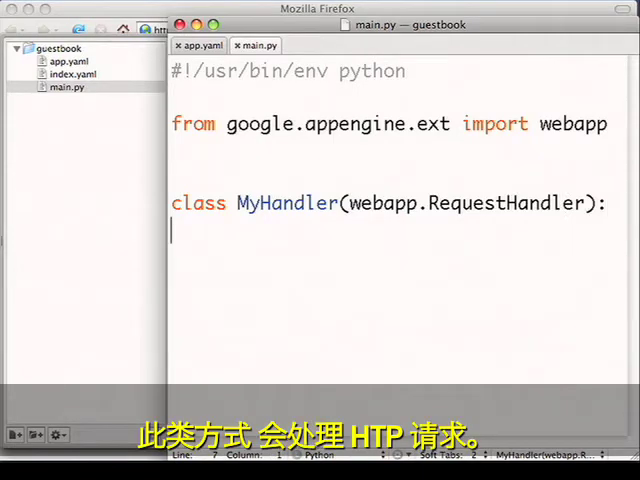
Step: Give MyHandler a get method writing "hello!!" to self.response.out
text(def get(sel))
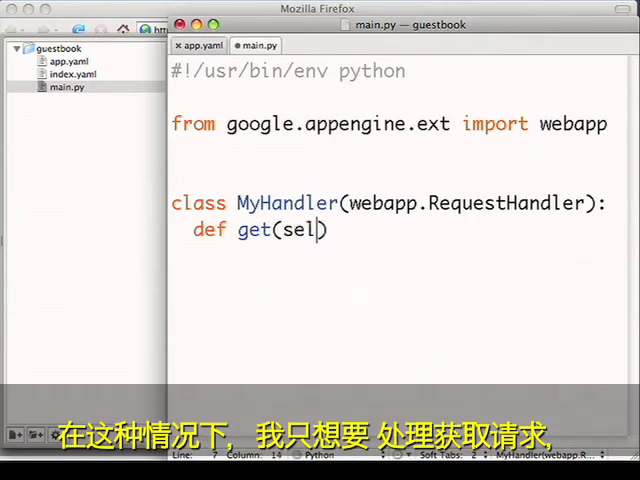
text(f):)
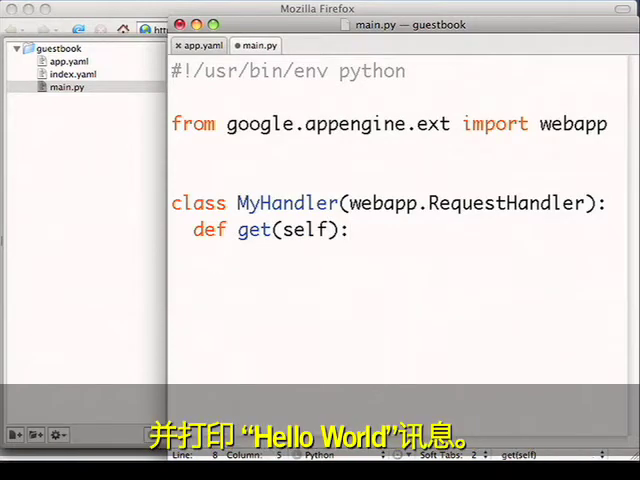
text(self.response.)
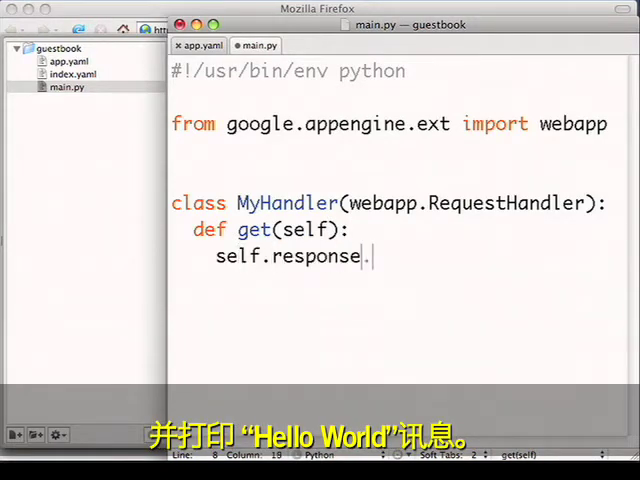
text(out.write("hel"))
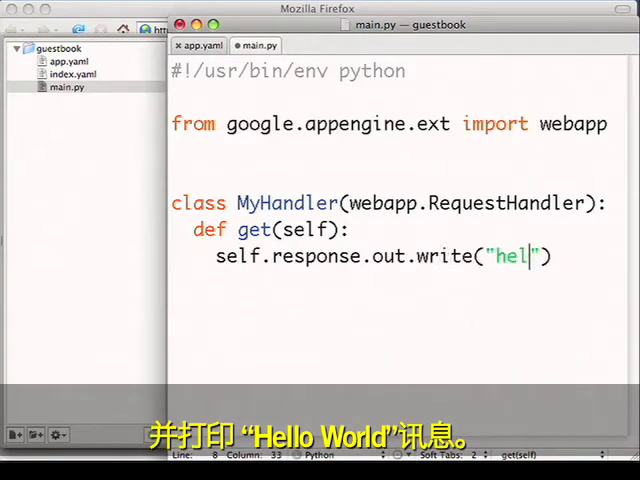
text(lo!!)
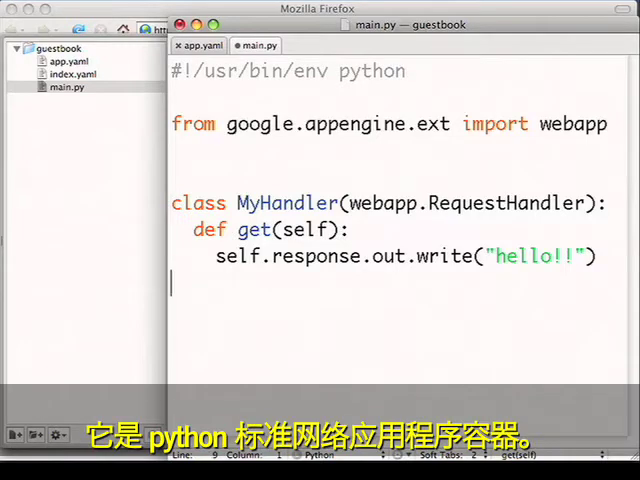
Step: Import wsgiref.handlers and define main() with a WSGIApplication mapping '.*' to MyHandler, debug=True
text(impo)
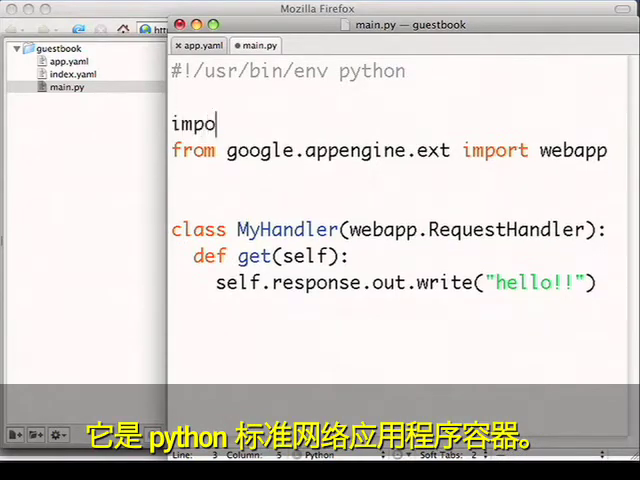
text(rt wsgiref.handlers)
click(398, 334)
text(def)
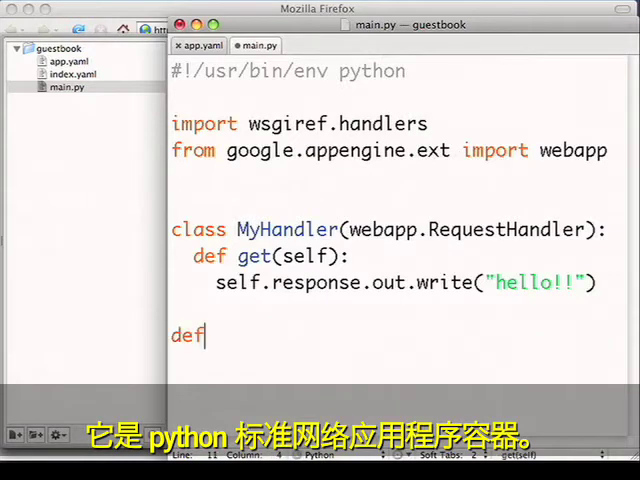
text(main():)
text(app =)
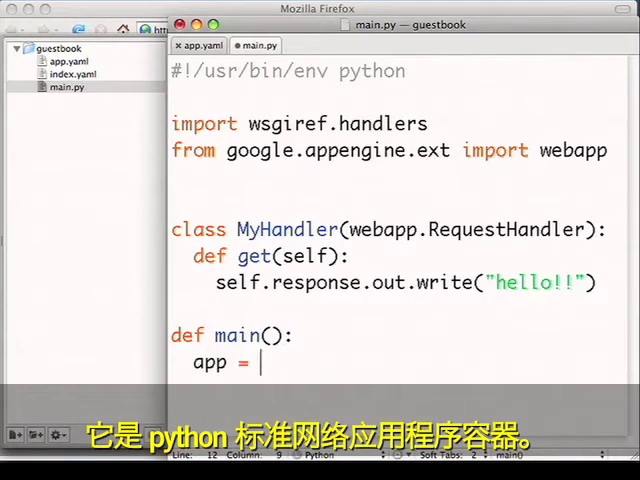
text(webapp.)
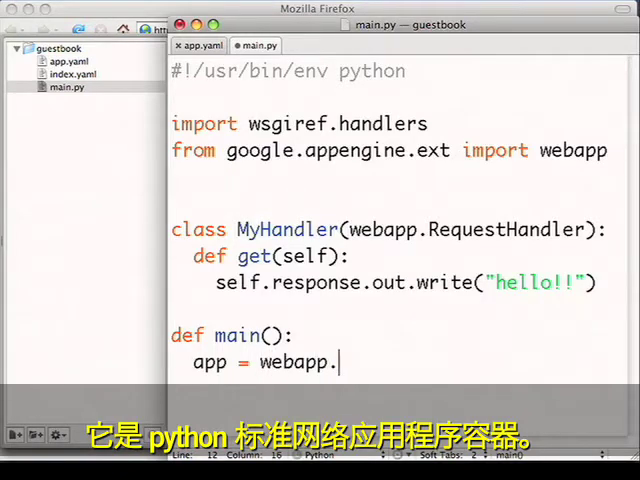
text(WSGIApplication)
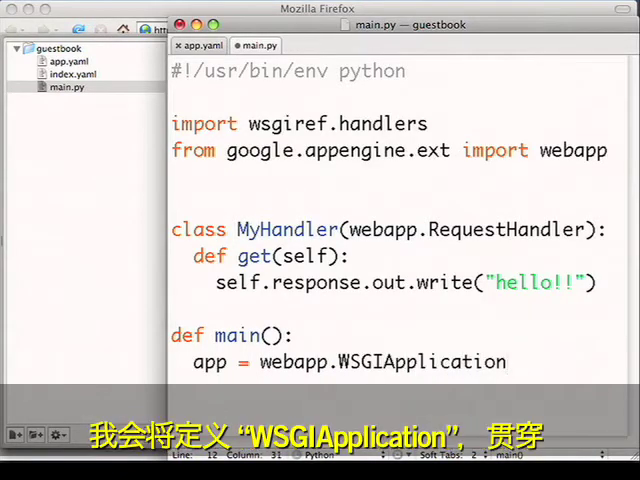
text(([)
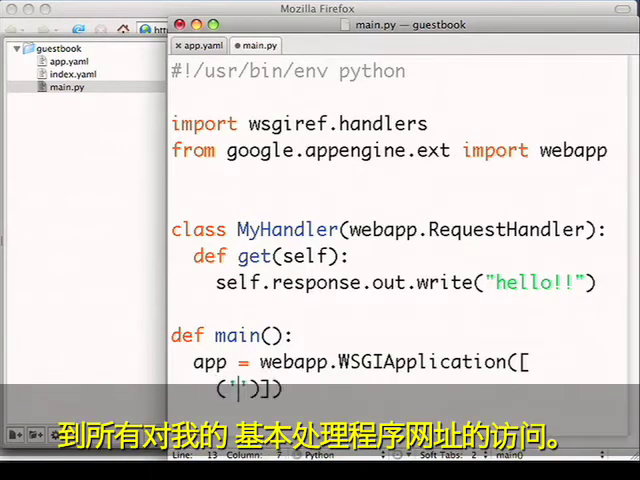
text('.*')
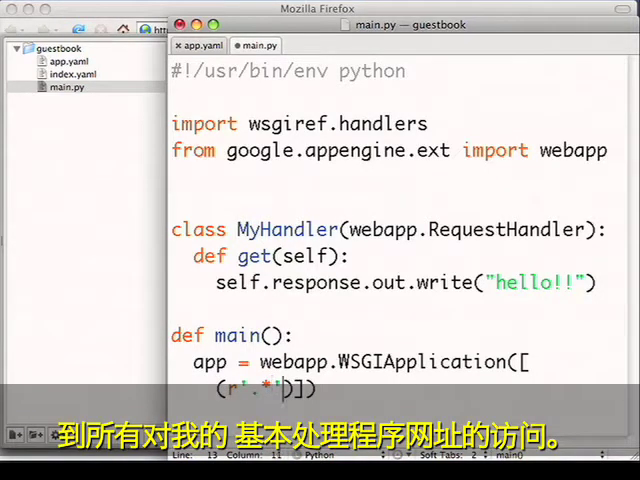
text(, MyHandler)
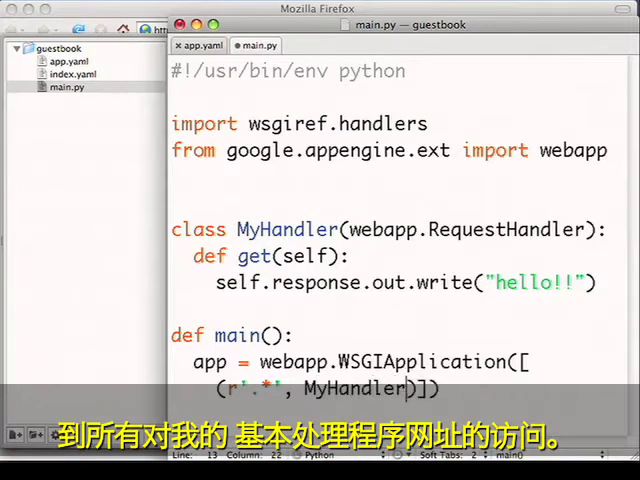
text(, debug=T)
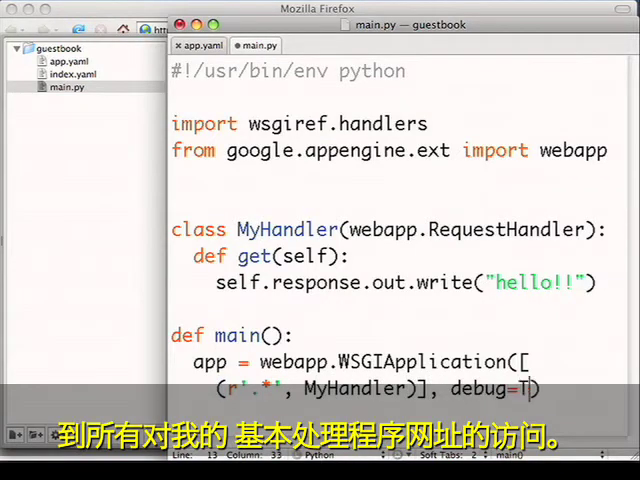
text(rue))
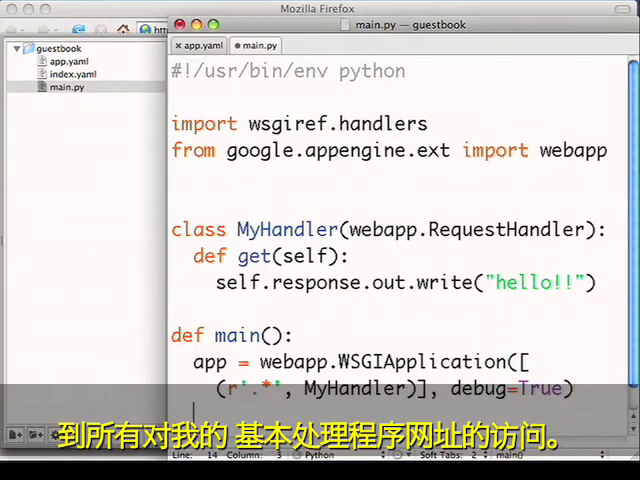
Step: Run the application through wsgiref.handlers.CGIHandler()
text(wsgiref.handlers.CGIHandler().run(app))
text(if __name__ == "__main__":)
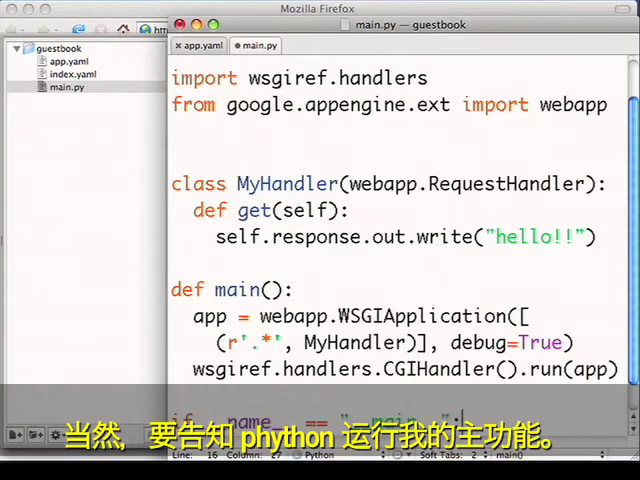
scroll(down, 3)
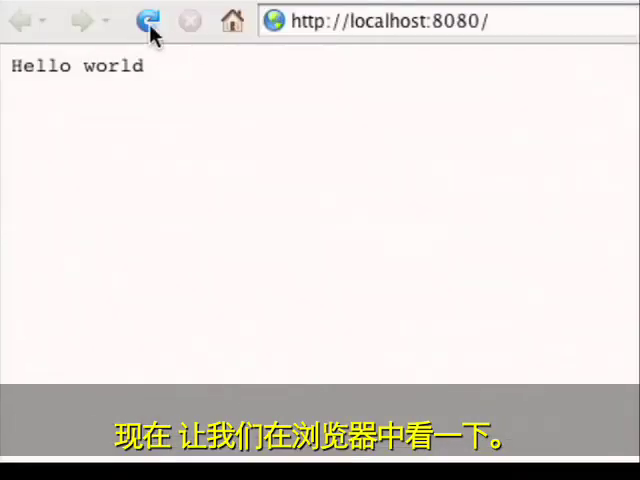
Step: Reload the local app, then start a new guestbook file named main.h..
click(148, 24)
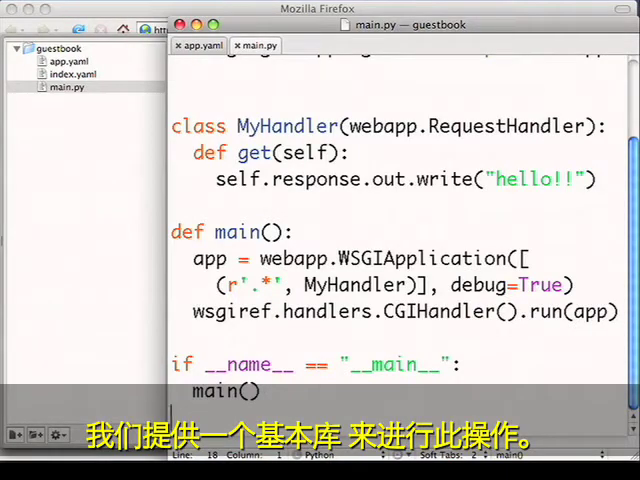
right_click(50, 48)
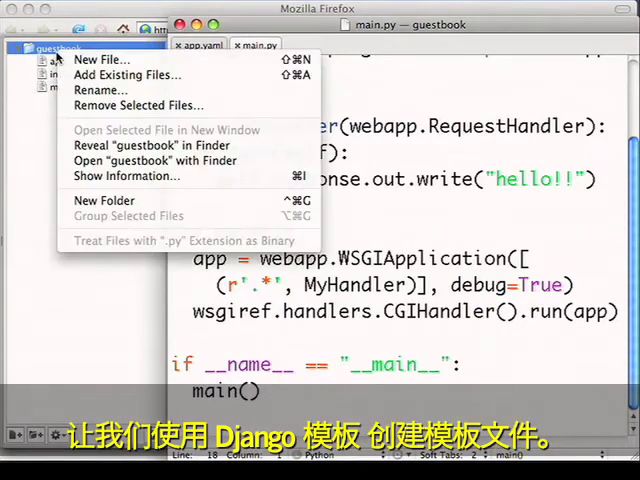
click(104, 60)
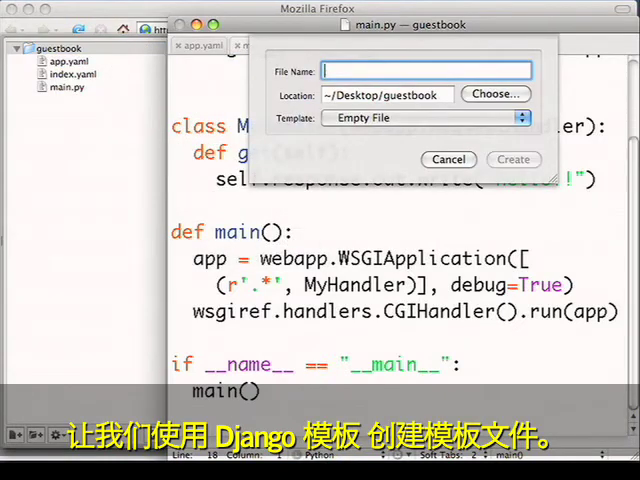
text(main.h)
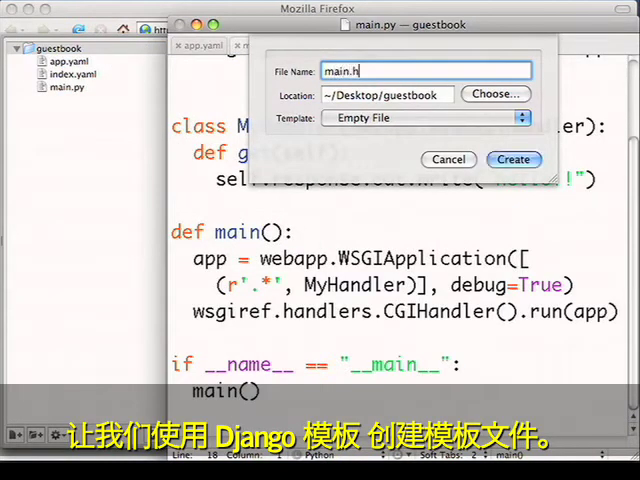
Step: Create main.html containing an <h1>Hello world heading
click(512, 160)
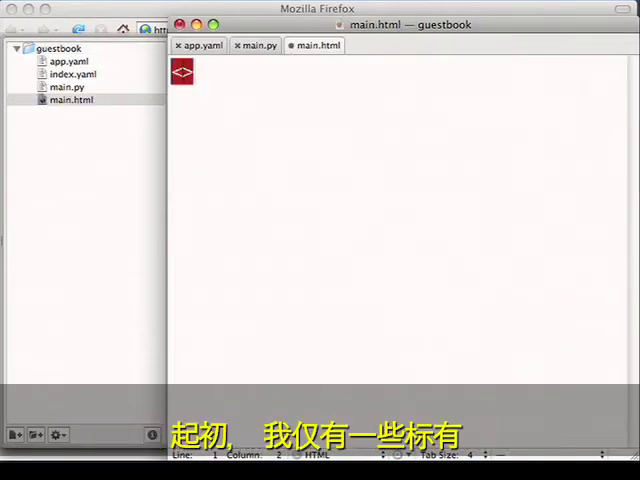
text(<h1>Hello world</h>)
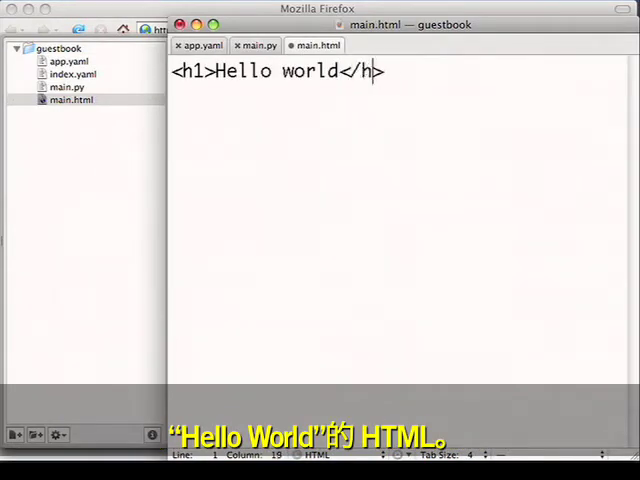
click(256, 44)
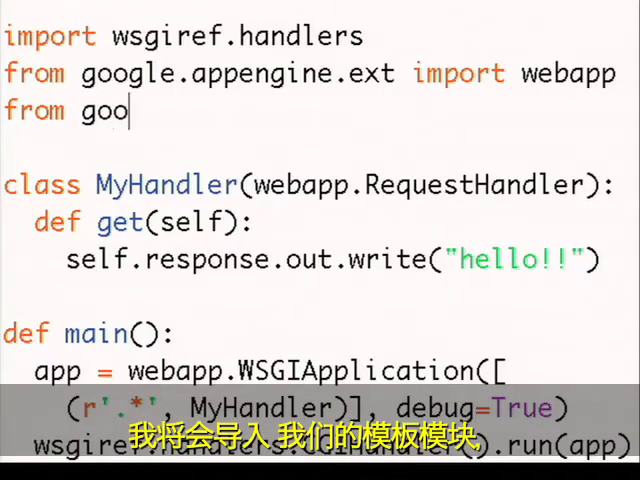
Step: Import template from google.appengine.ext.webapp and render 'main.html' with {} in get
text(gle.appengine.)
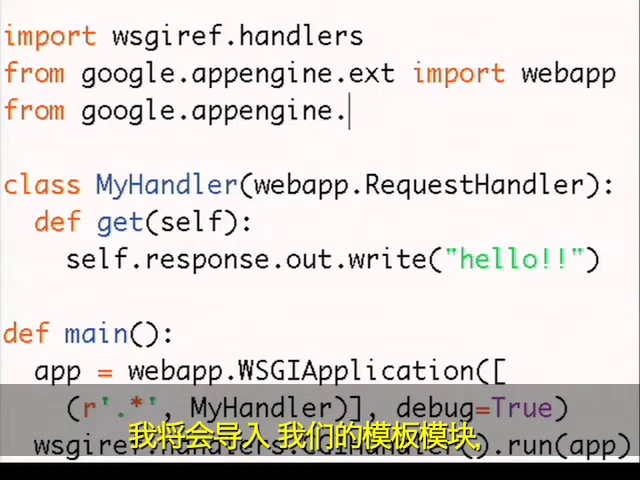
text(ext.webapp \)
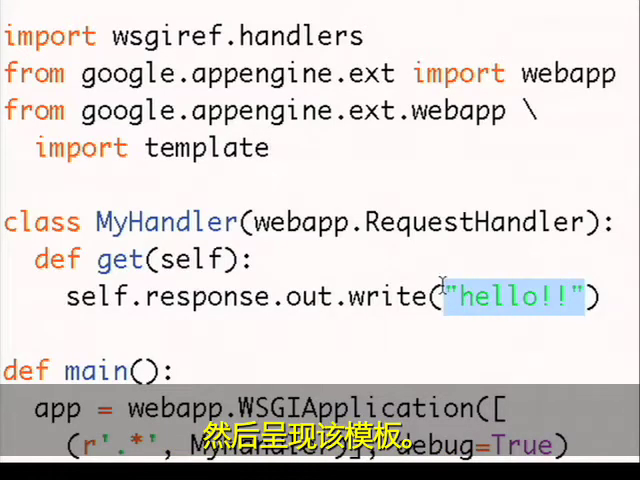
text(template.render(')
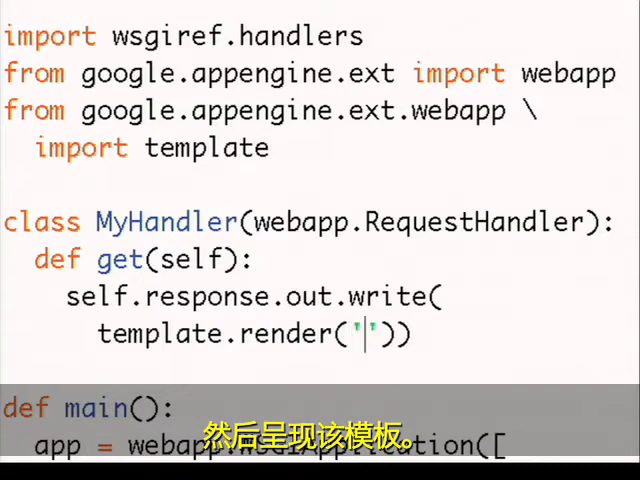
text(main.html)
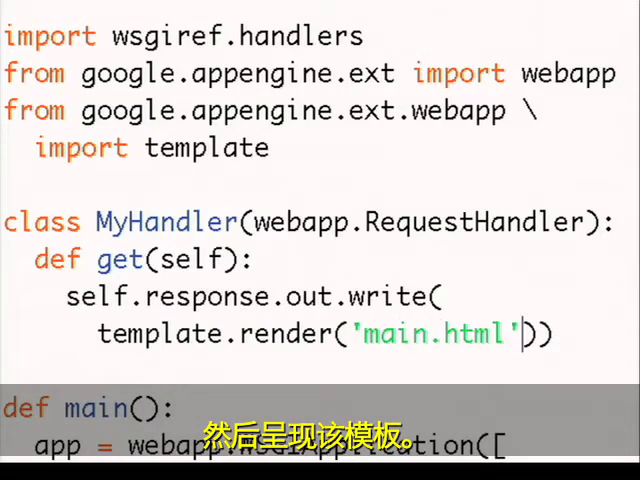
text(, {})
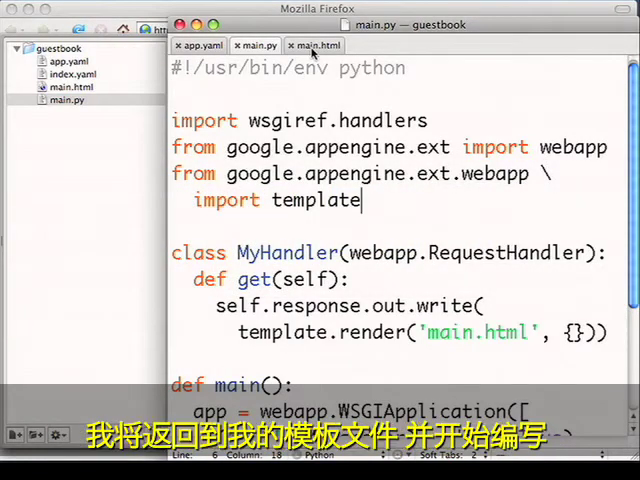
Step: In main.html add a post form with a message input and a Shout! submit button
click(318, 44)
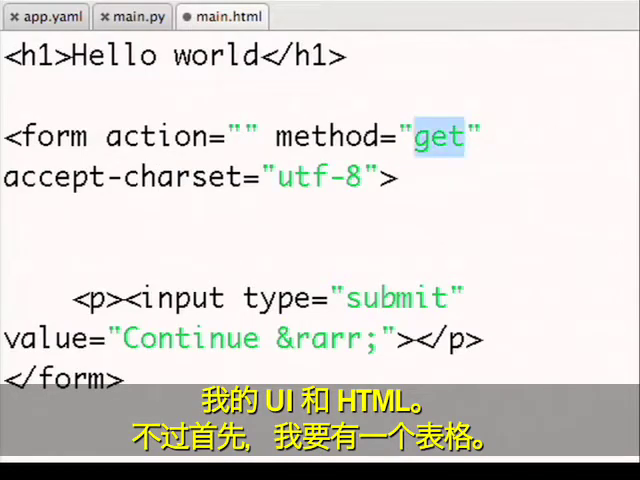
text(post)
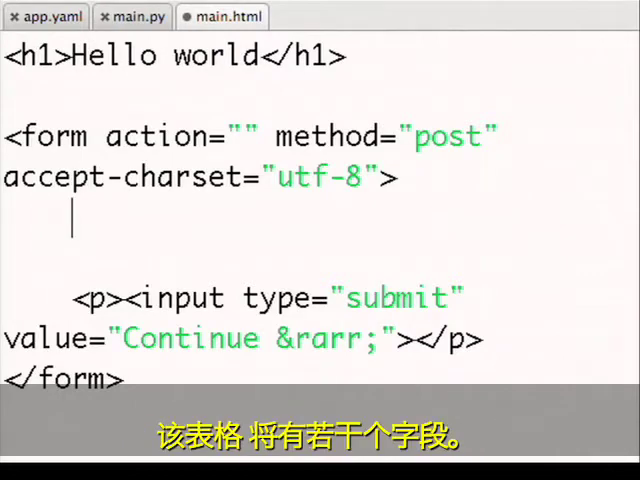
text(<p>)
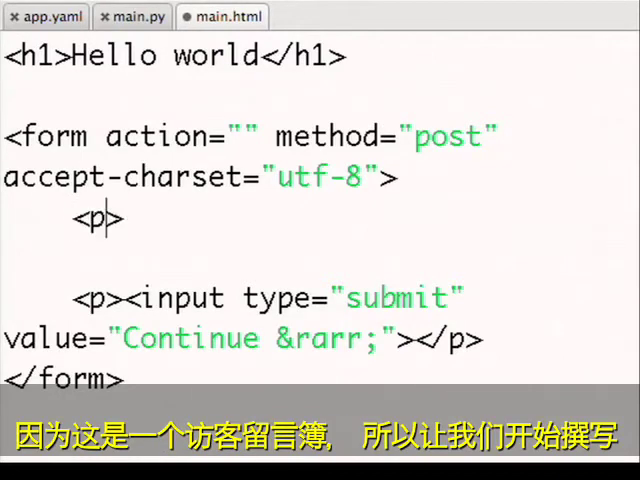
text(input type="text" name="messag)
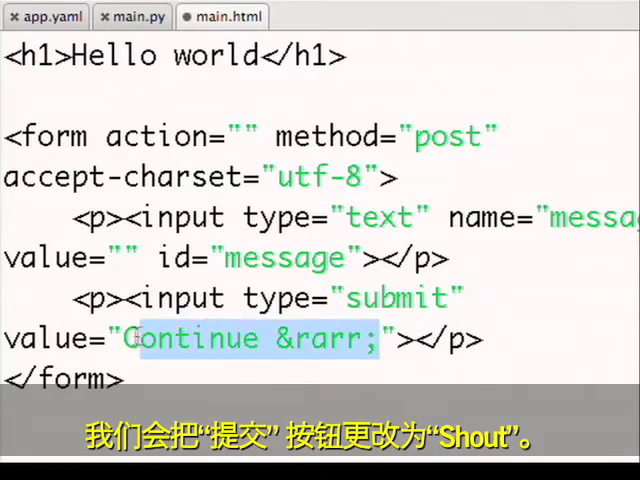
text(Shout)
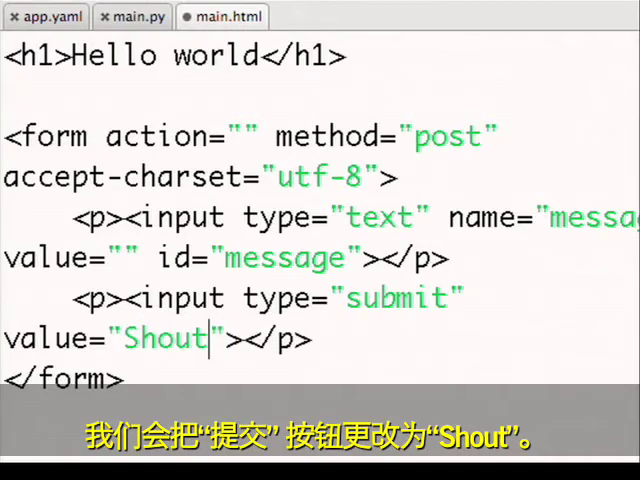
text(!)
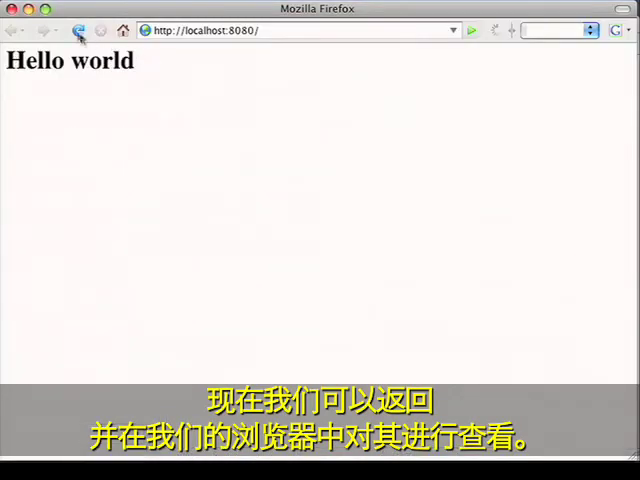
Step: Reload the local guestbook page in Firefox to check the form
click(84, 28)
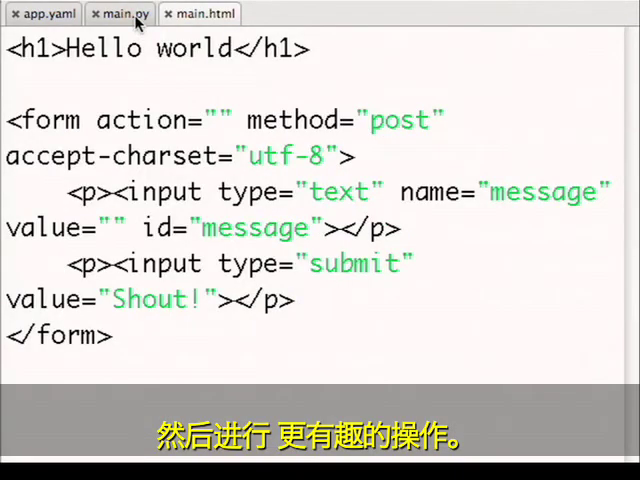
Step: Add def post(self) to MyHandler writing '' to self.response.out
click(124, 12)
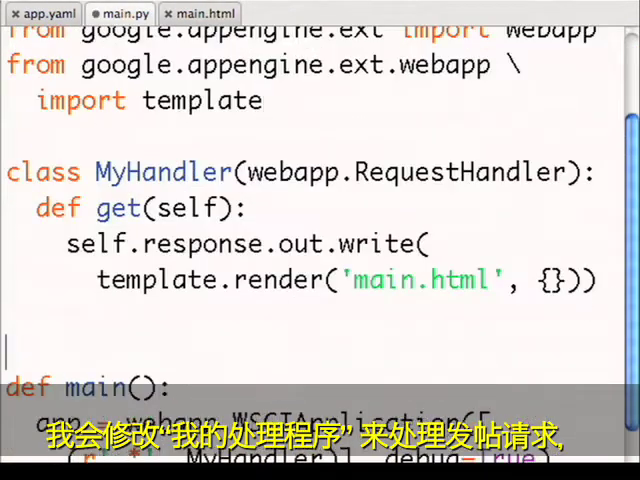
text(def p)
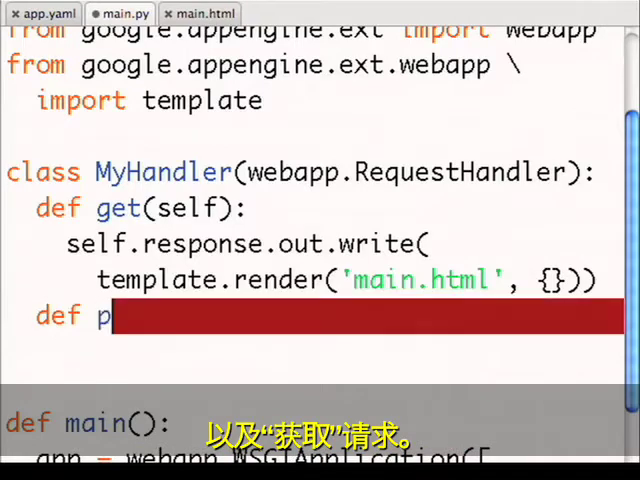
text(ost(self):)
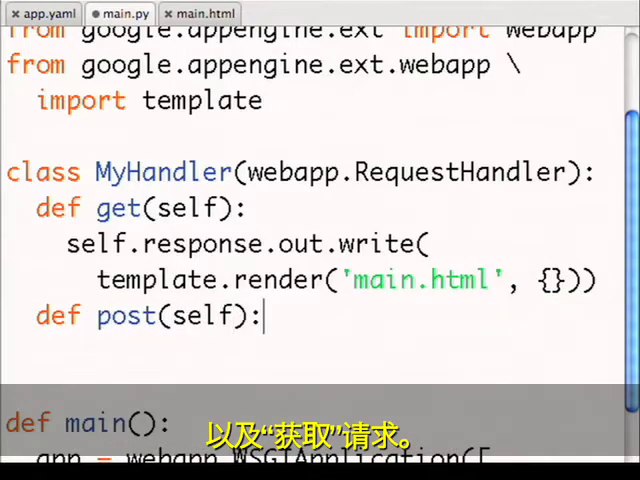
text(self.response)
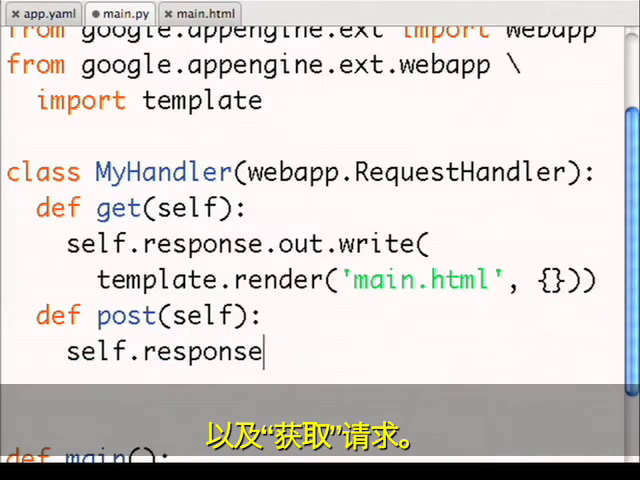
text(.out.write(''))
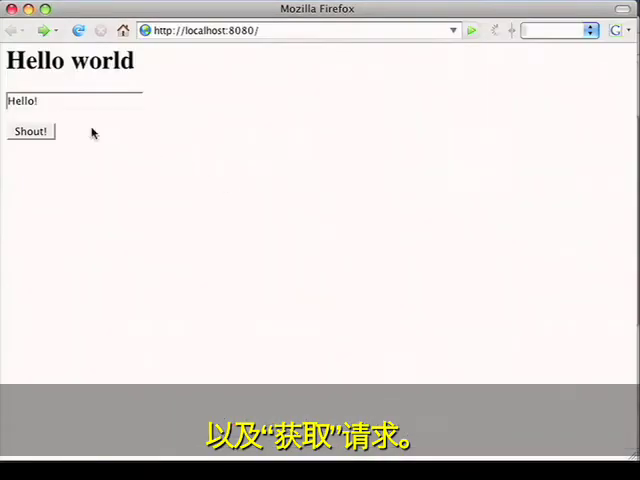
click(30, 132)
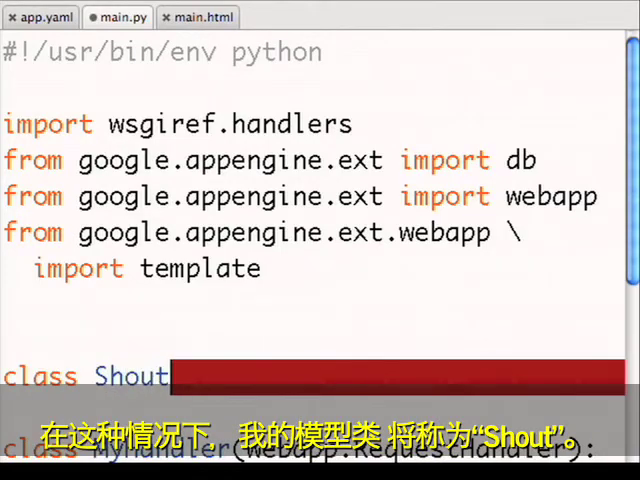
Step: Declare class Shout(db.Model) with message = db.StringProperty(required=True)
text((db.Model):)
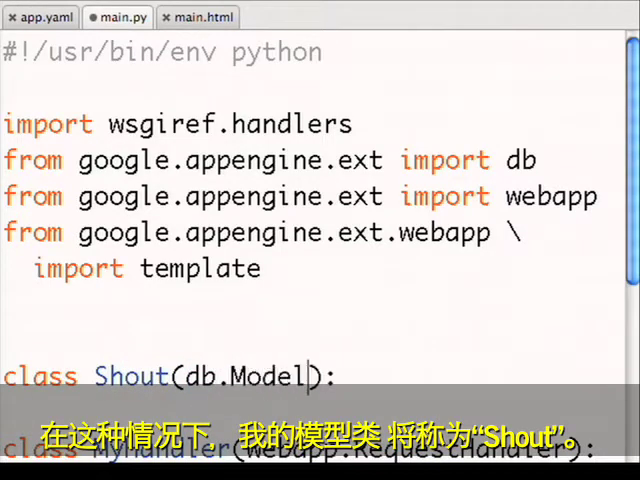
scroll(down, 3)
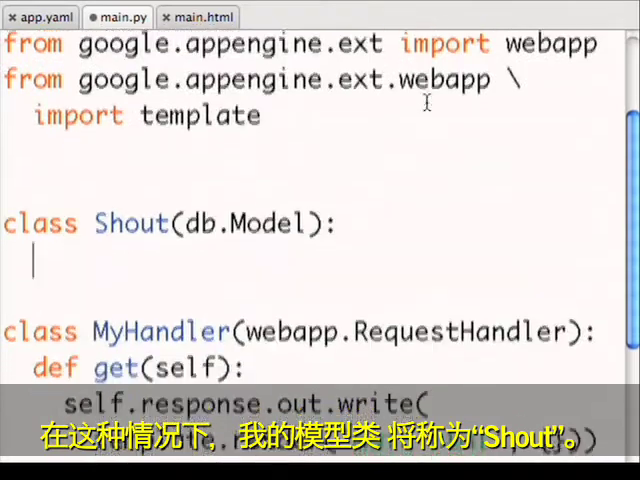
text(message = d)
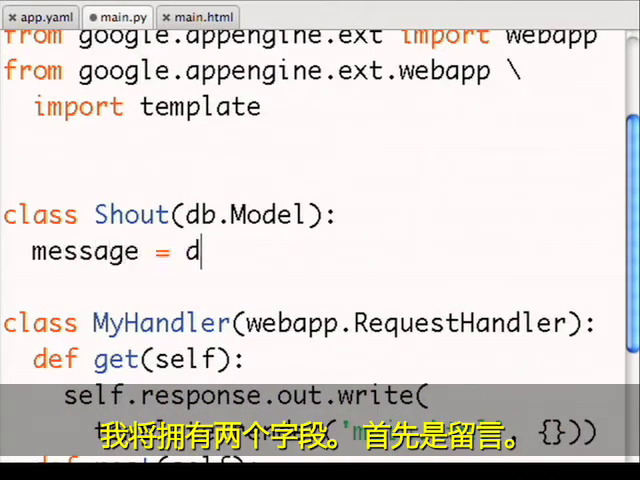
text(b.StringProperty())
text(required=True))
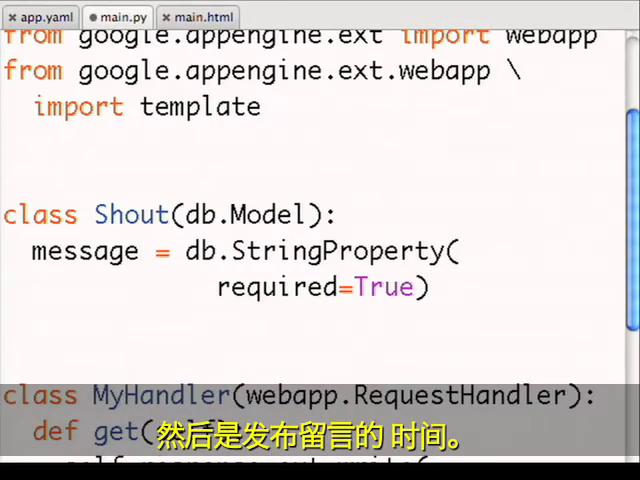
Step: Add when = db.DateTimeProperty(auto_now_add=True) so each shout is timestamped on creation
text(when = db.)
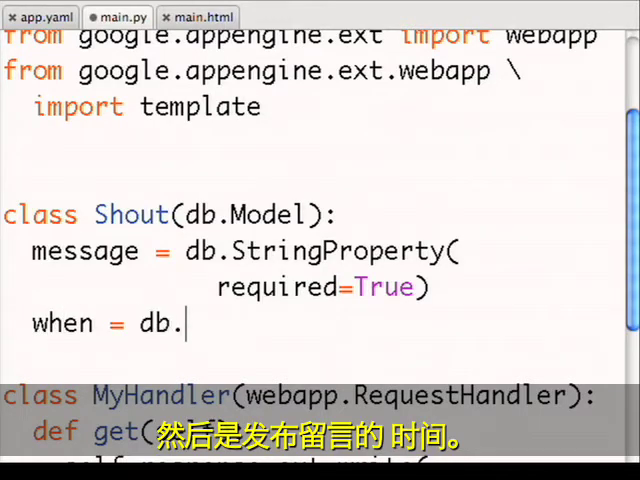
text(DateTimeProperty()
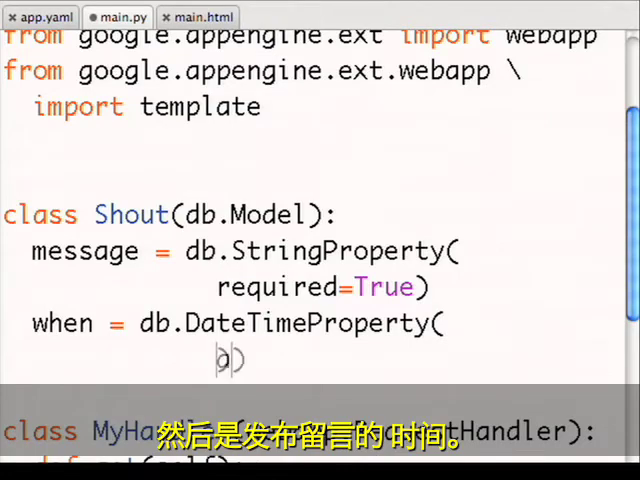
text(auto_now_add=True)
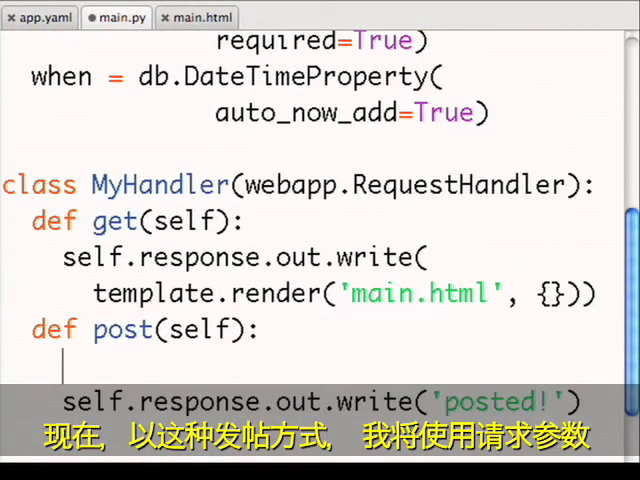
Step: In post(), build shout = Shout(message=self.request.get('message')) and store it with shout.put()
text(shout = Shout()
text(message=))
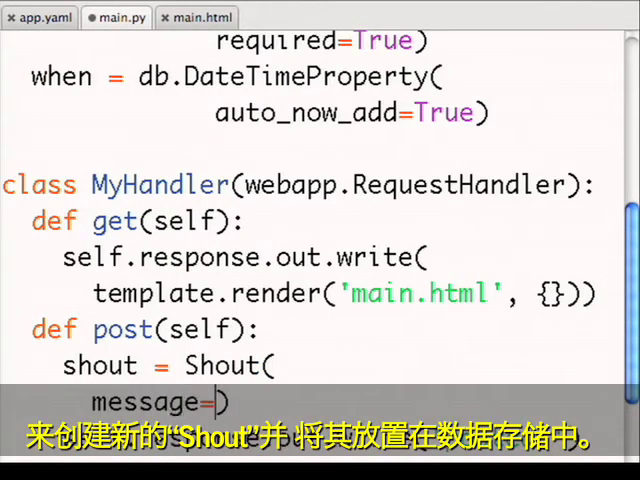
text(self.reques)
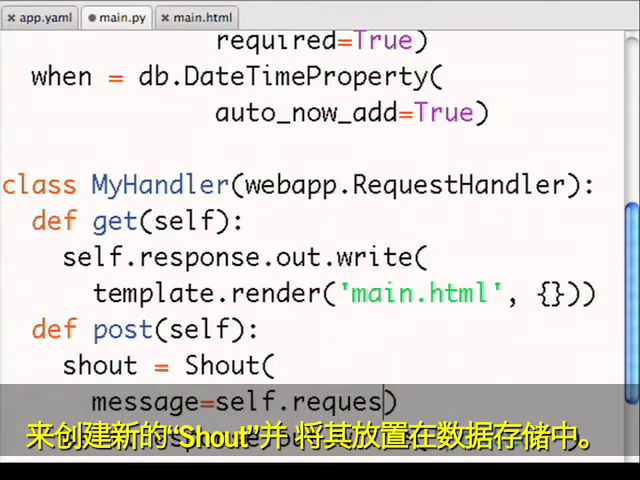
text(t.get()
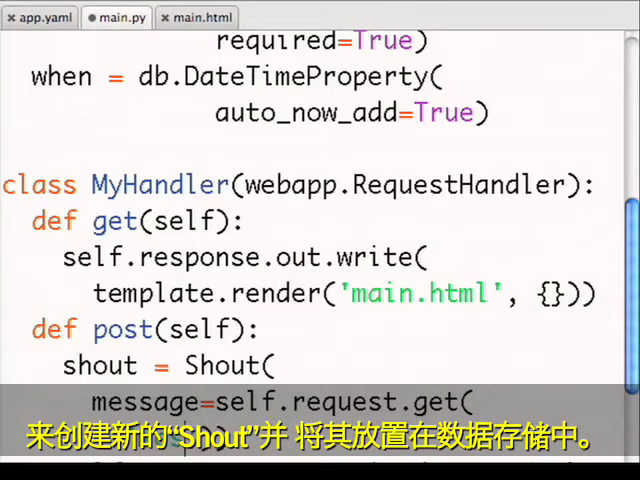
scroll(down, 3)
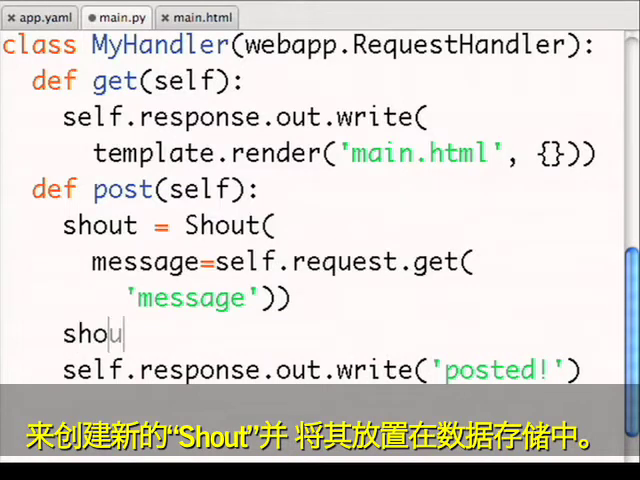
text(t.put())
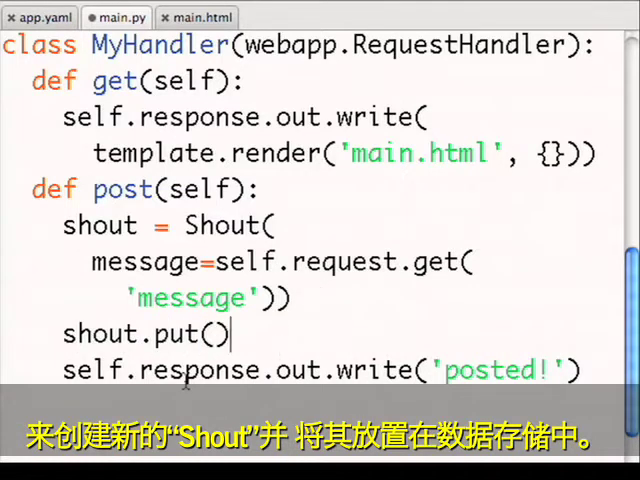
Step: Replace the 'posted!' response line with self.redirect('/') to return to the home page
drag(140, 370, 556, 370)
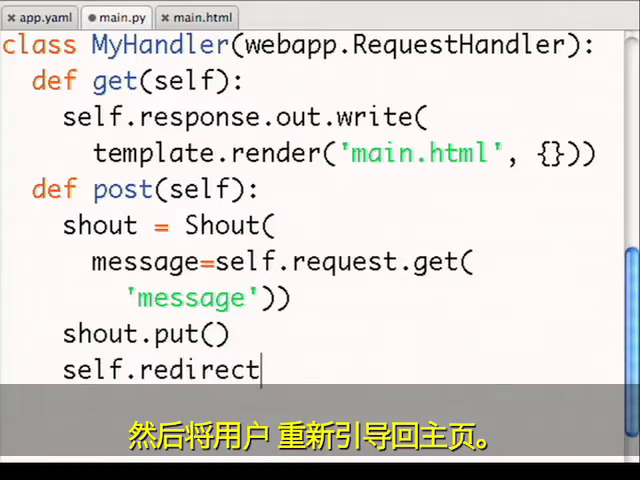
text(('/'))
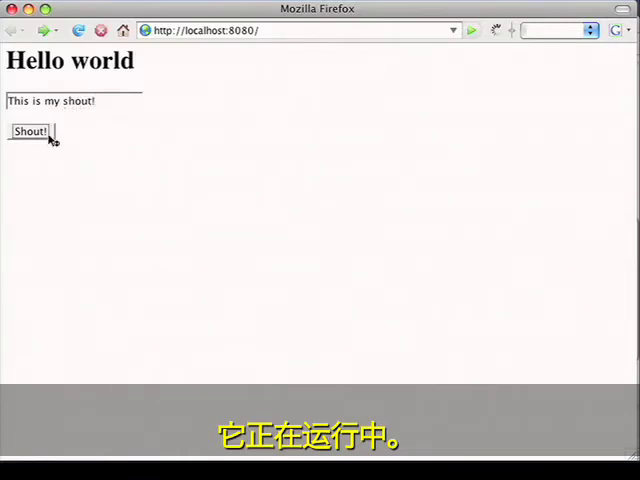
Step: Submit the shout 'This is my shout!' on the localhost:8080 guestbook page
click(30, 132)
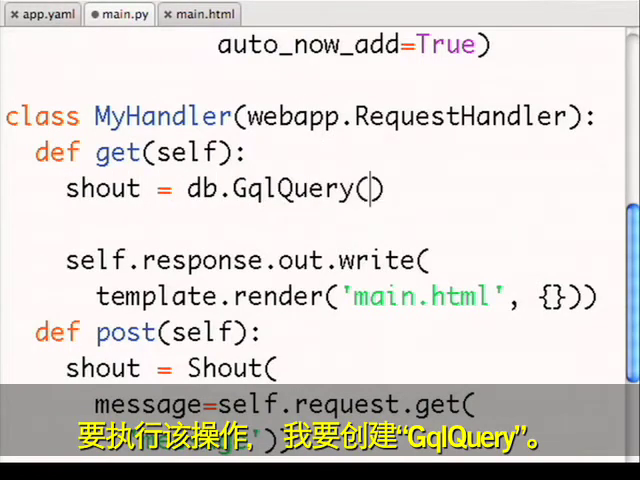
Step: In get(), query 'SELECT * FROM Shout' into shouts and render main.html with values = {'shouts': shouts}
text('SELECT * '))
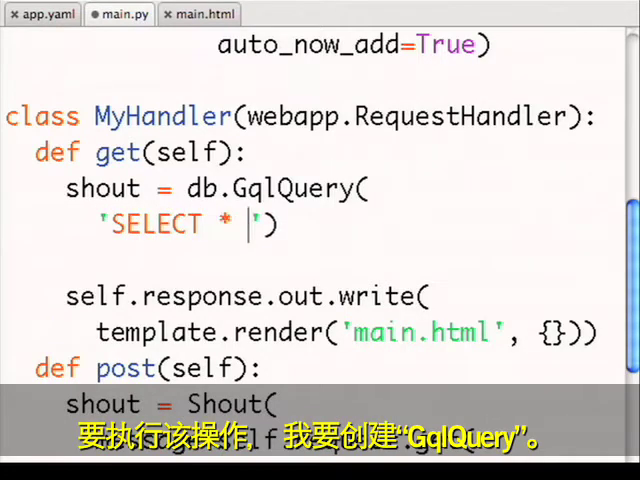
text(FROM Shout)
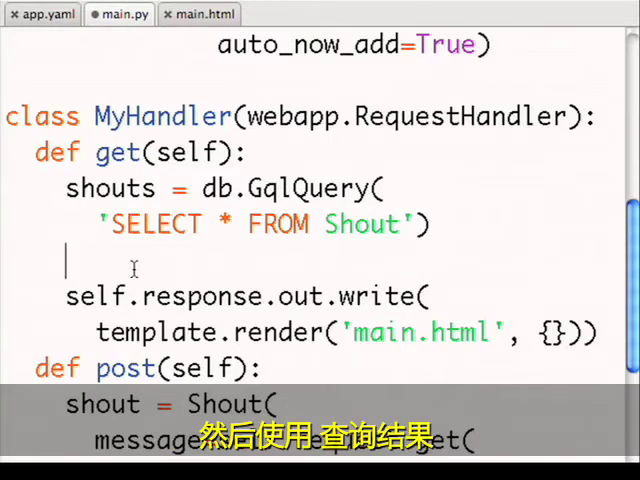
text(values = {})
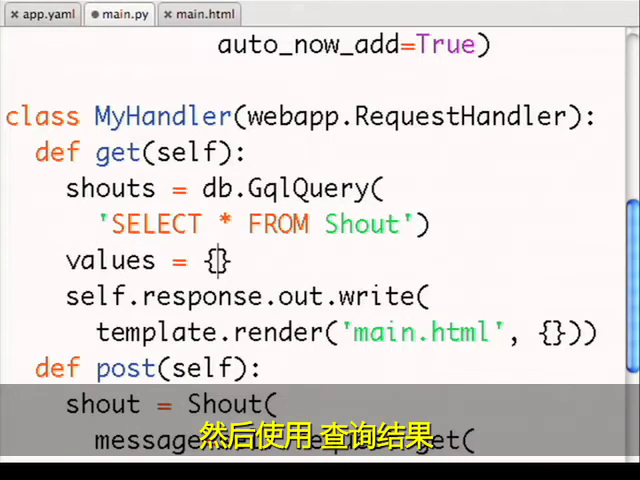
text('shouts': shouts)
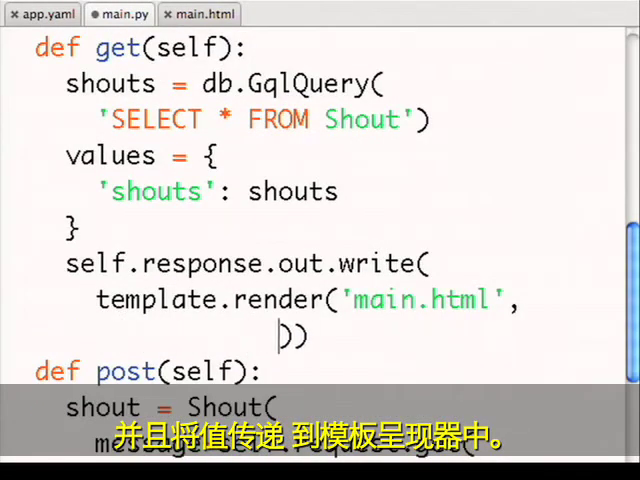
text(values)
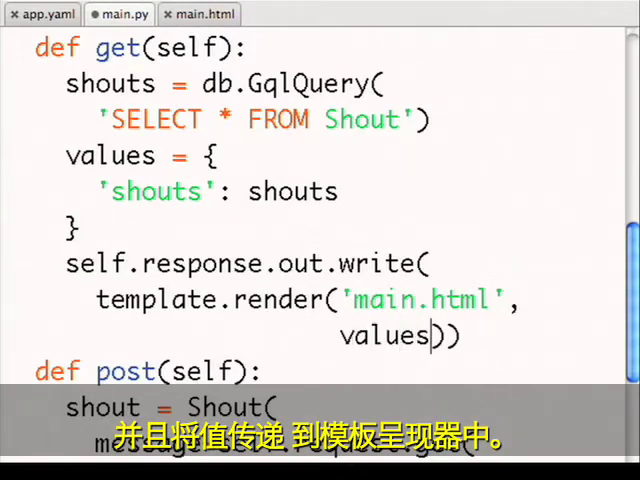
click(200, 16)
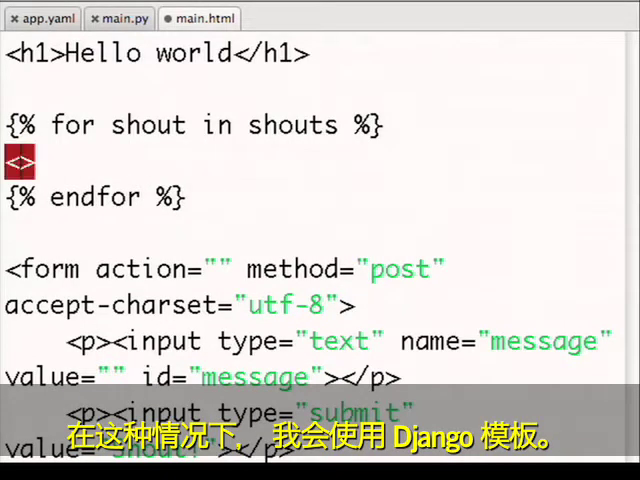
Step: Inside the shouts loop of main.html, output <div>{{shout.message}}</div> for each shout
text(<div>{{shout}})
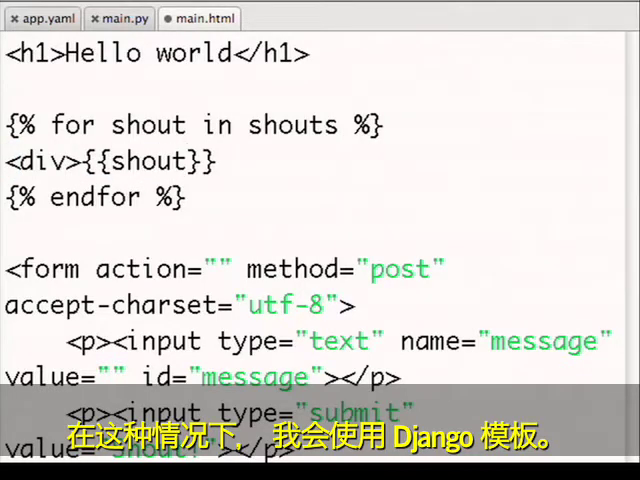
text(.message)
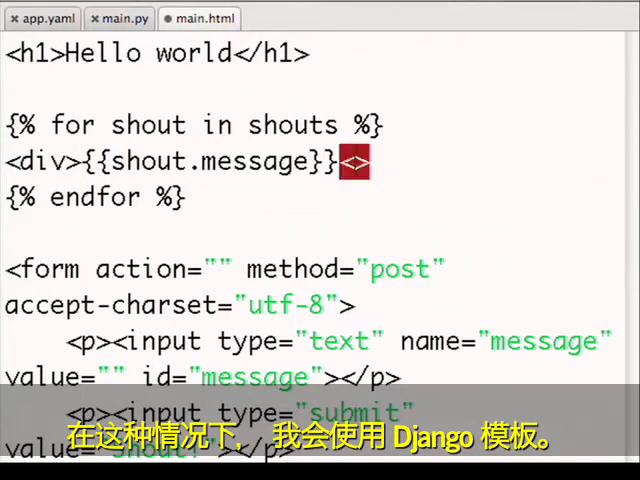
text(/div)
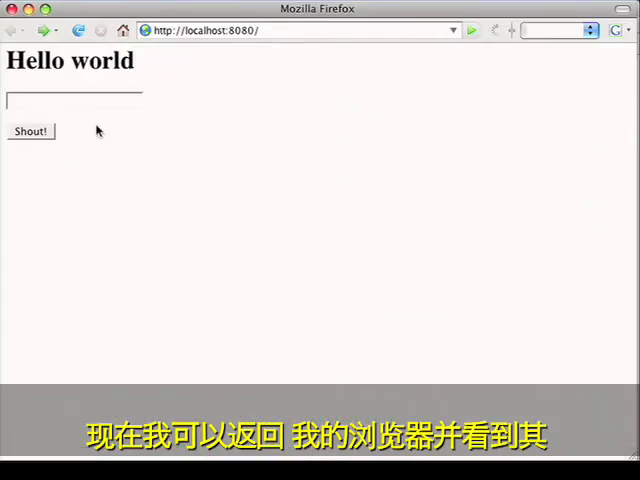
Step: Post the shouts 'What's up?' and 'Heyo' so they appear listed on the guestbook page
text(What's up)
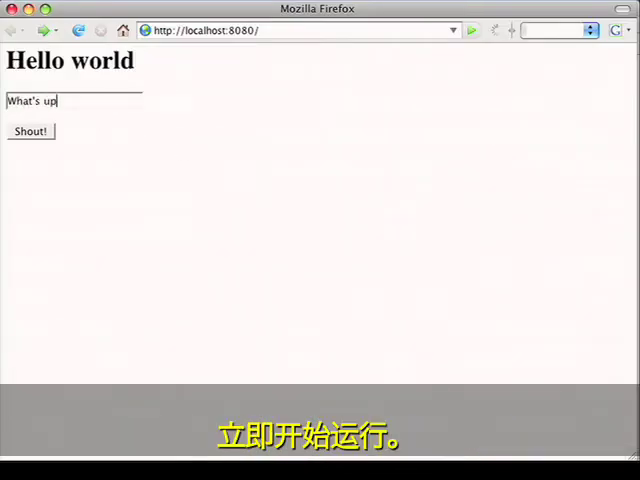
click(32, 132)
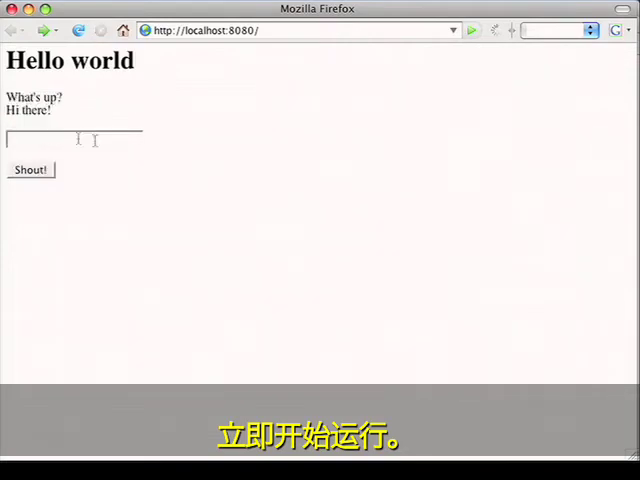
mouse_move(156, 158)
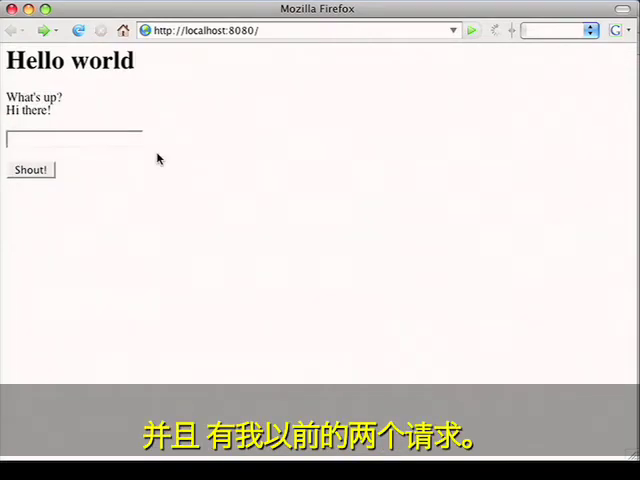
text(Heyo)
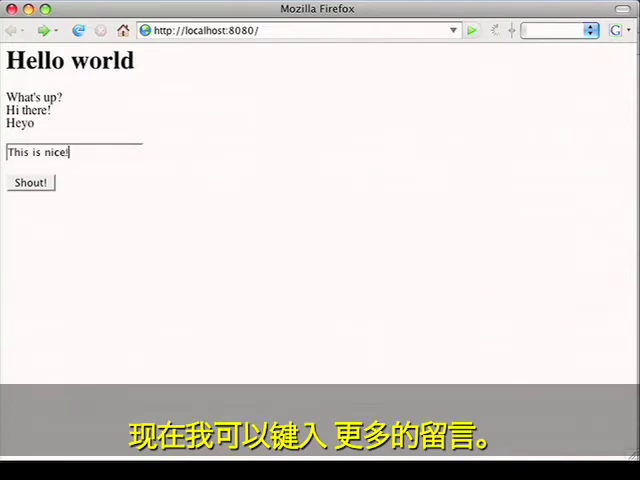
click(32, 184)
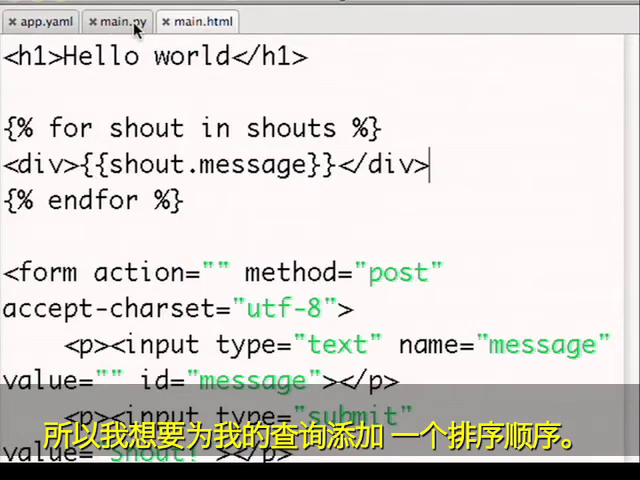
Step: In main.py, extend the Shout query with 'ORDER BY when DESC' for newest-first ordering
click(124, 22)
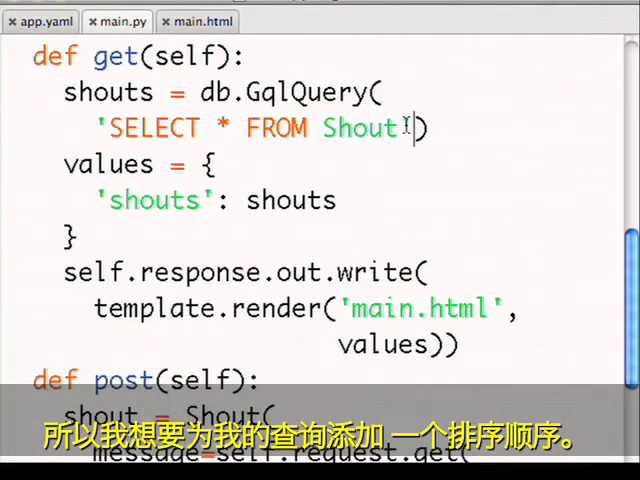
key(Enter)
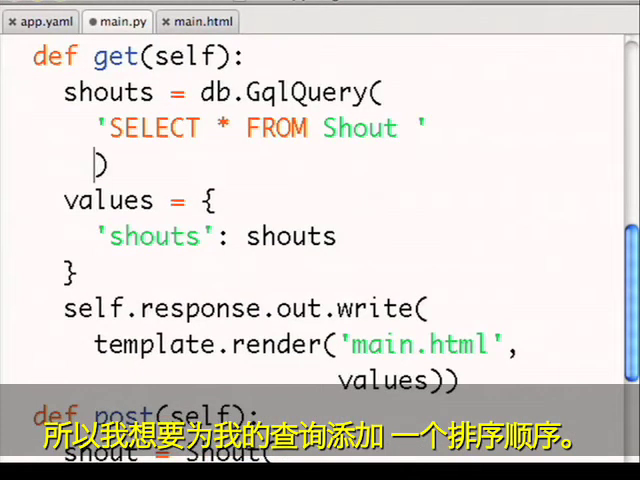
text('ORDER BY ')
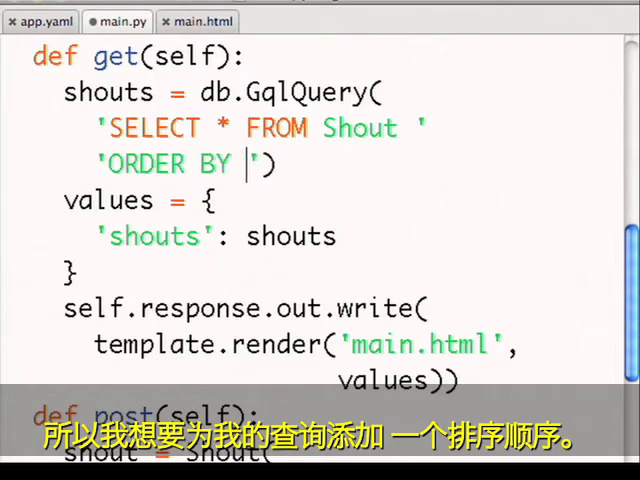
text(when DESC)
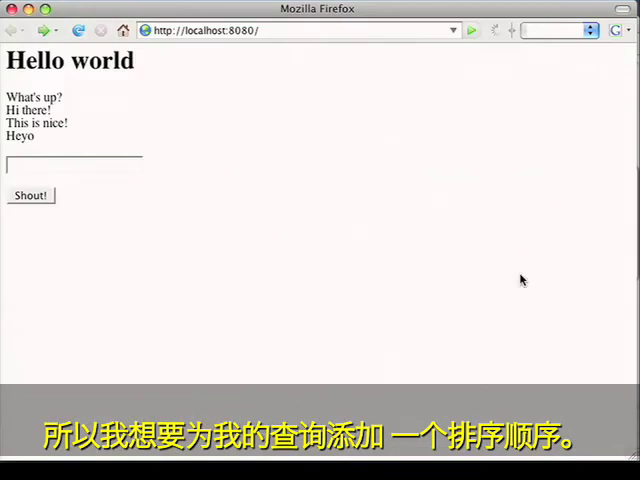
Step: Reload the guestbook and post 'The newest message', seeing it appear at the top
click(32, 196)
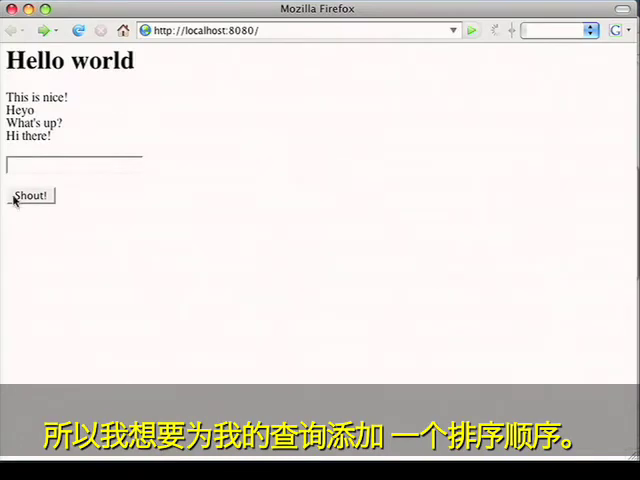
text(The new)
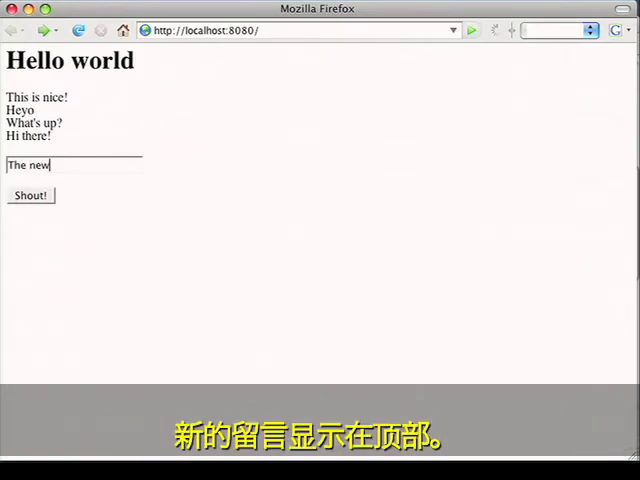
click(32, 196)
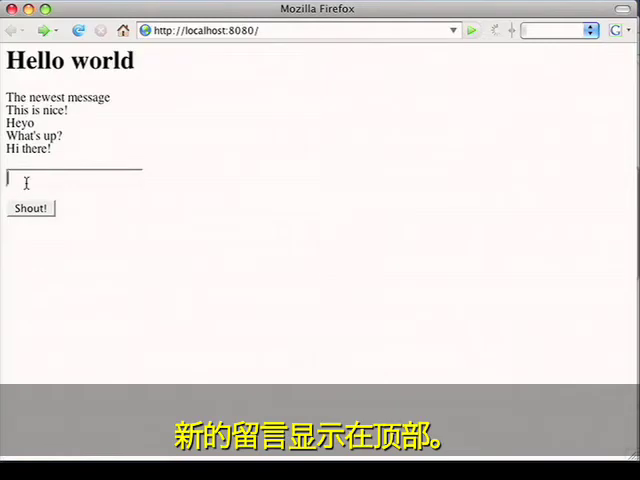
click(30, 208)
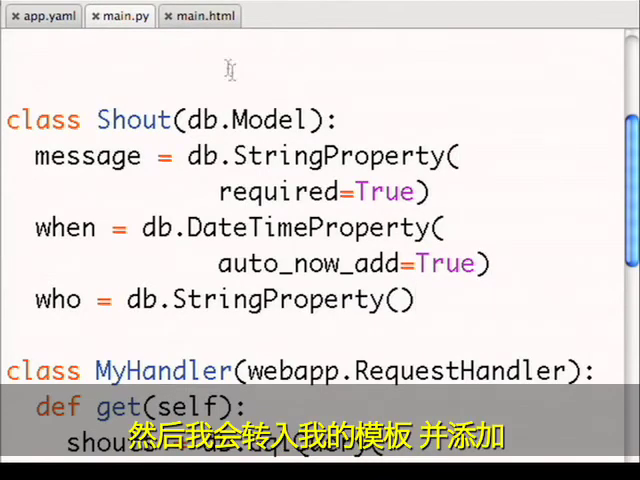
Step: In main.html, add From: and Message: labeled input paragraphs to the form
click(204, 16)
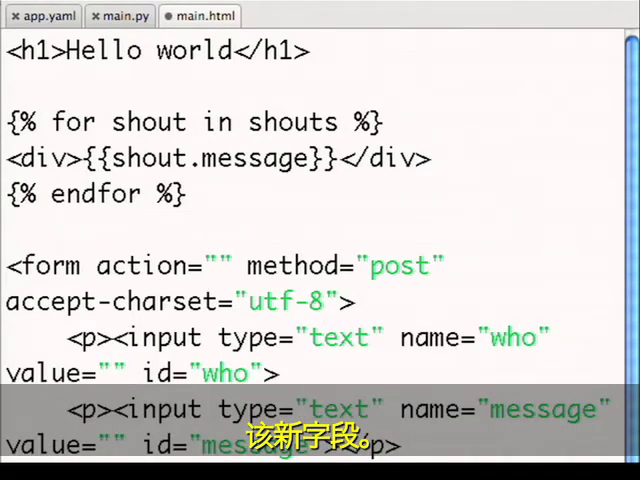
text(</p>)
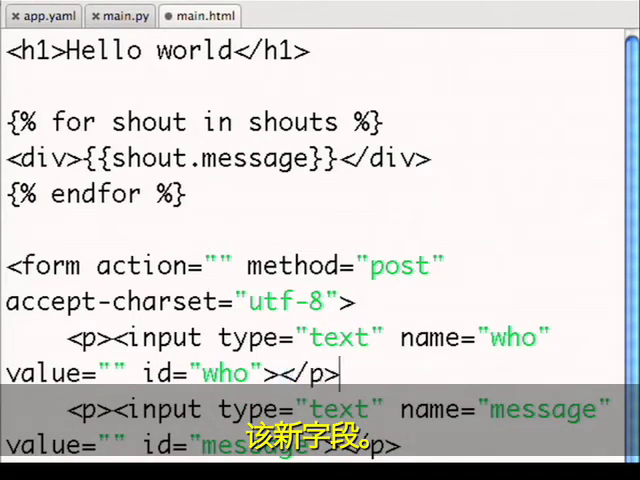
text(From:)
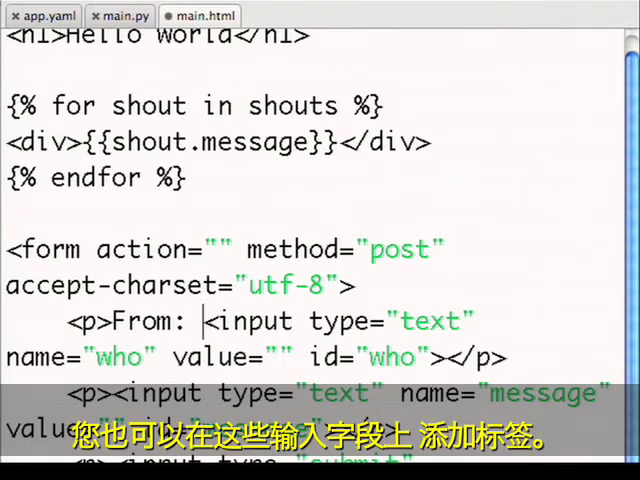
text(Message:)
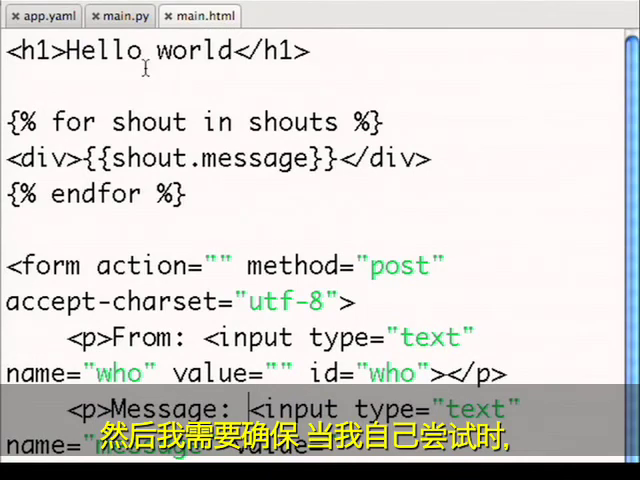
Step: In main.py, save who=self.request.get('who') with each new Shout
click(120, 16)
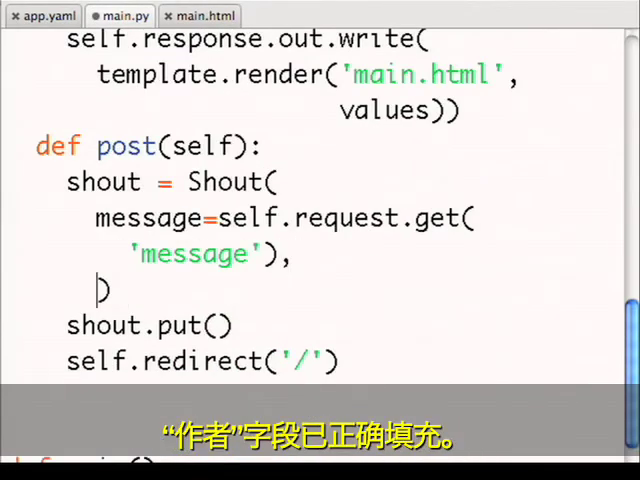
text(who=self.request.get()
text('who')))
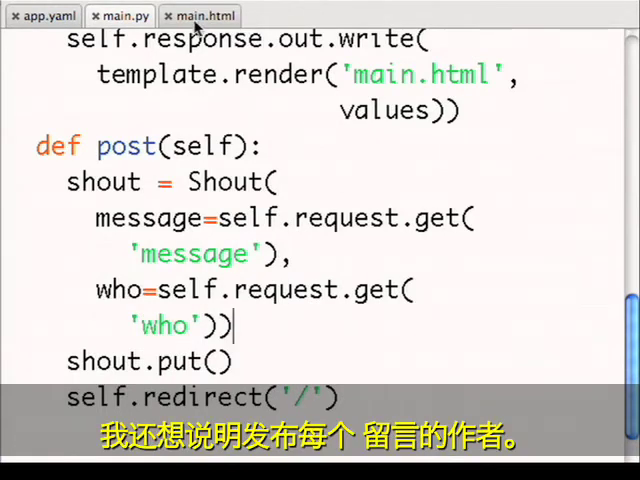
click(204, 16)
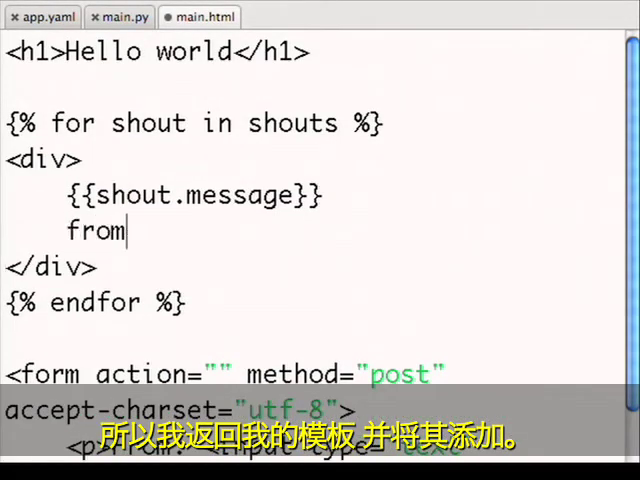
Step: In main.html, show {{shout.who}} via an ifequal shout.who None block that falls back to Anonymous
text({{shout.w}})
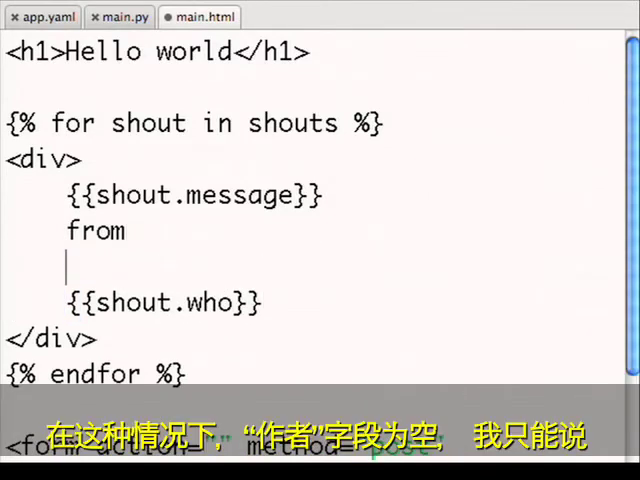
text({% })
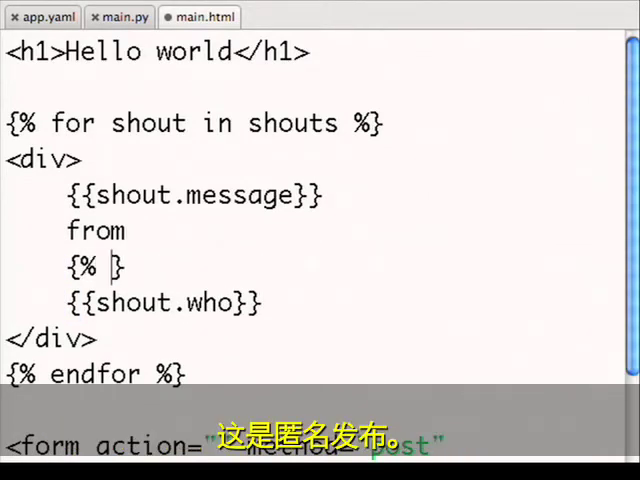
text(ifequal)
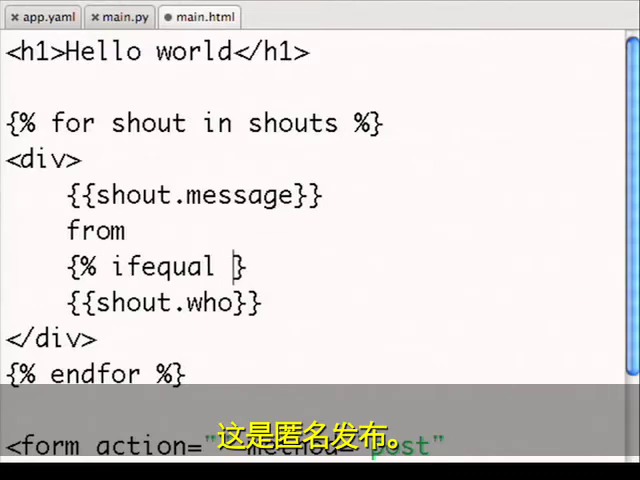
text(shout.who None %)
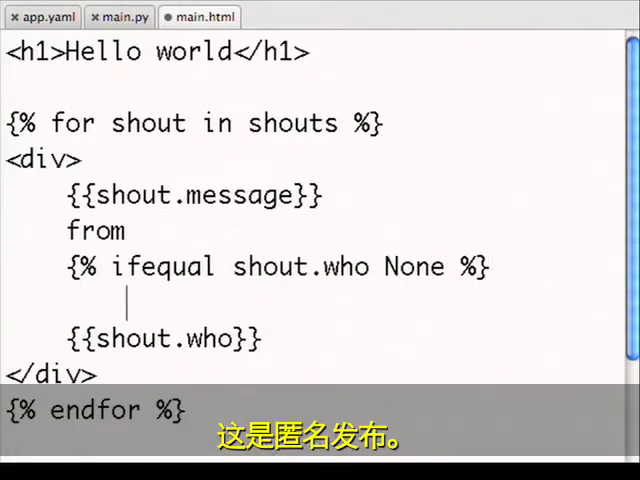
text(Anonymous)
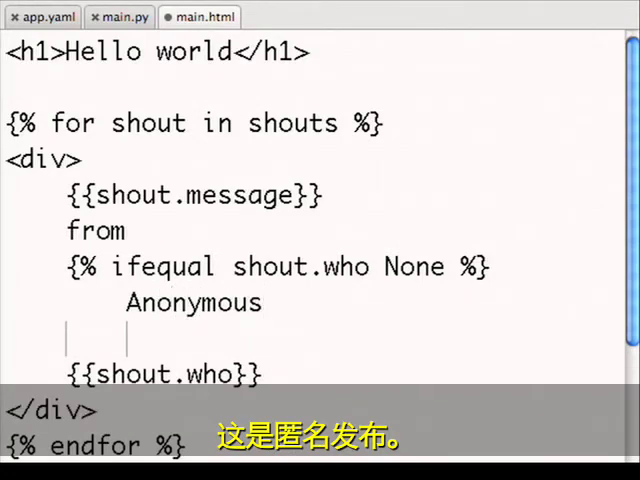
text({% else %})
text({% endifequ)
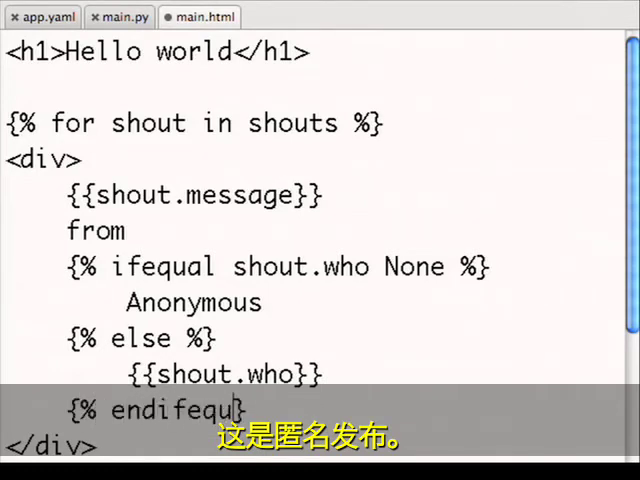
text(al %})
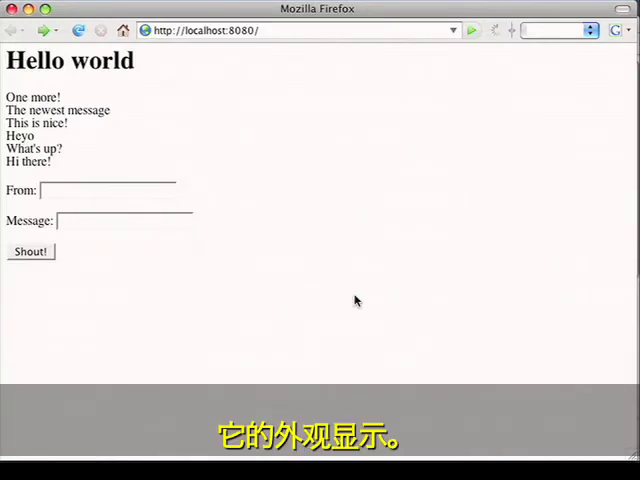
Step: Reload the guestbook and post 'I love this demo!' from Brett, credited at the top above Anonymous shouts
click(78, 32)
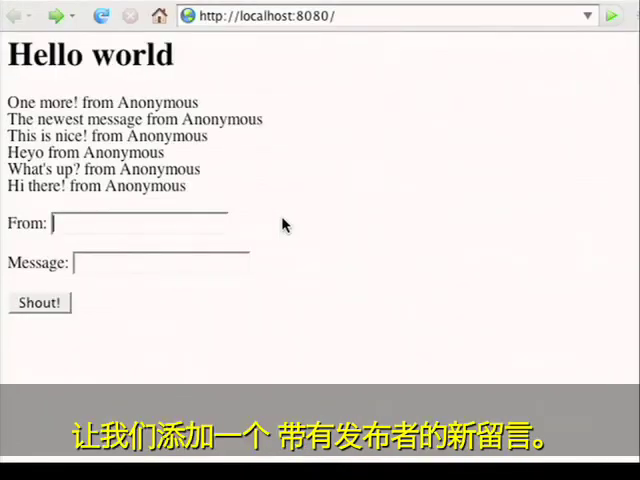
text(Brett)
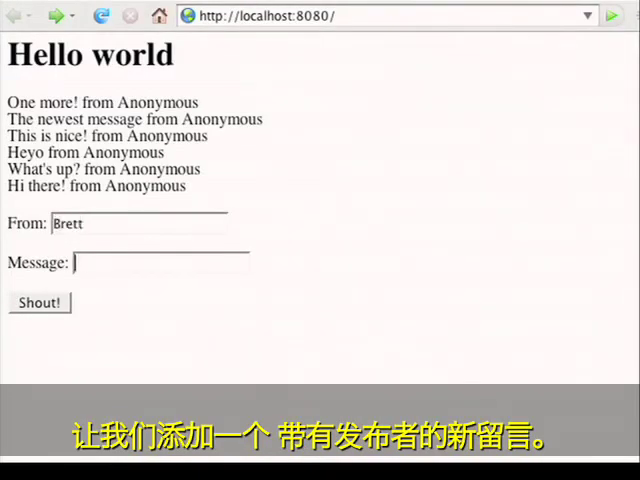
text(I love this demo!)
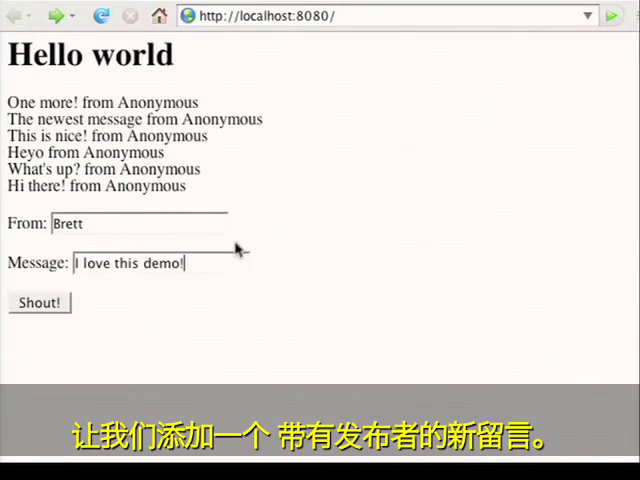
click(40, 304)
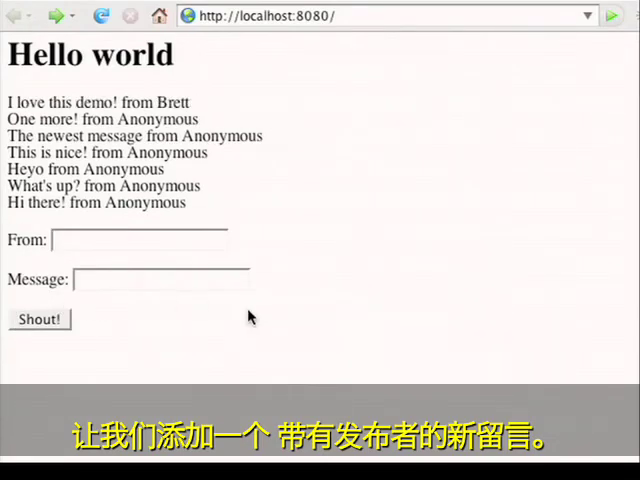
double_click(170, 102)
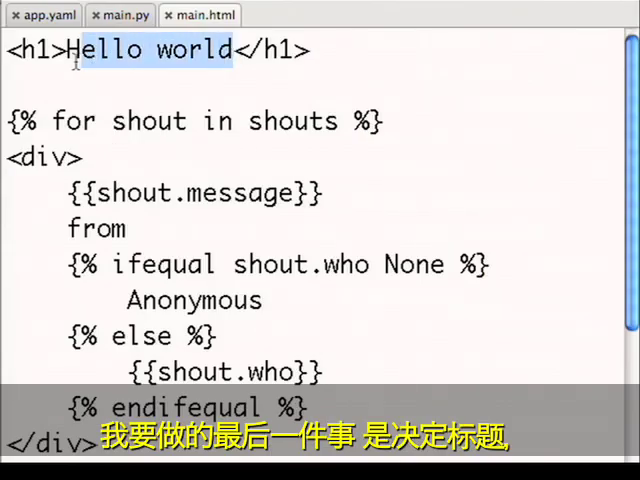
Step: Replace the h1 heading text 'Hello world' with 'Shoutout!' in main.html
text(Shoutout!)
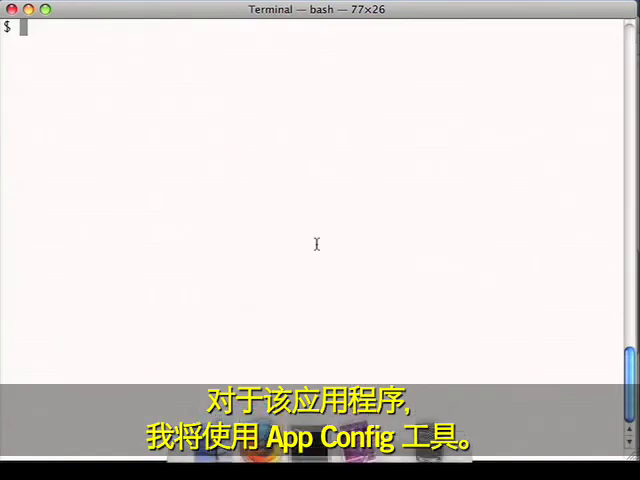
Step: Deploy with 'appcfg update guestbook/' and let the upload finish
text(appcfg update gu)
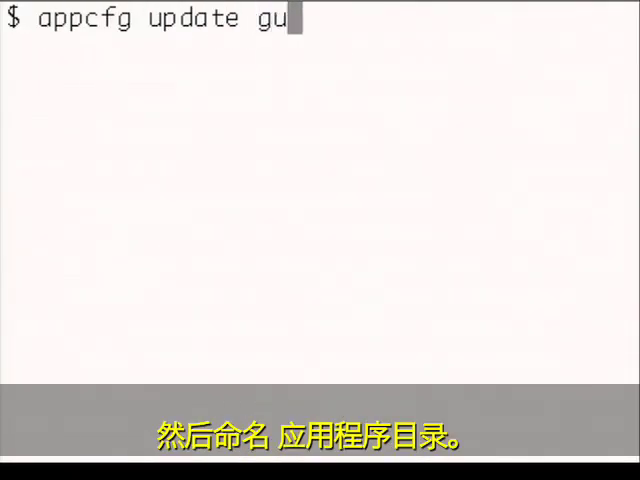
text(estbook/)
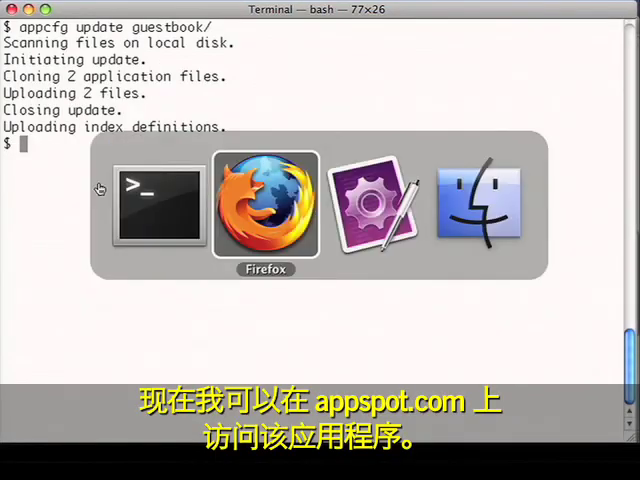
Step: On shoutout.appspot.com, shout 'Now everyone can see!' with the From author filled in
click(264, 204)
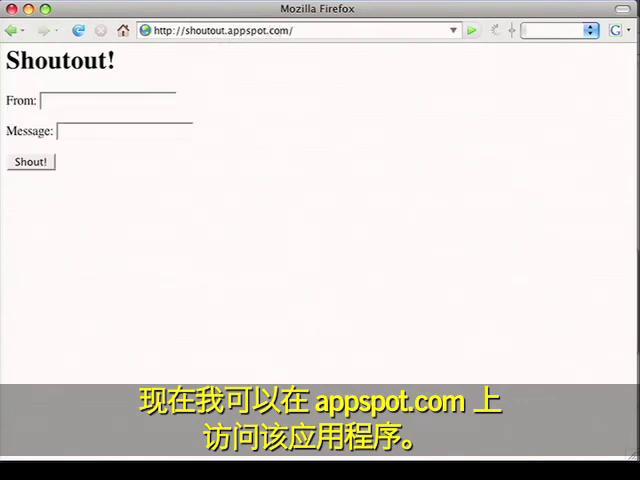
click(150, 116)
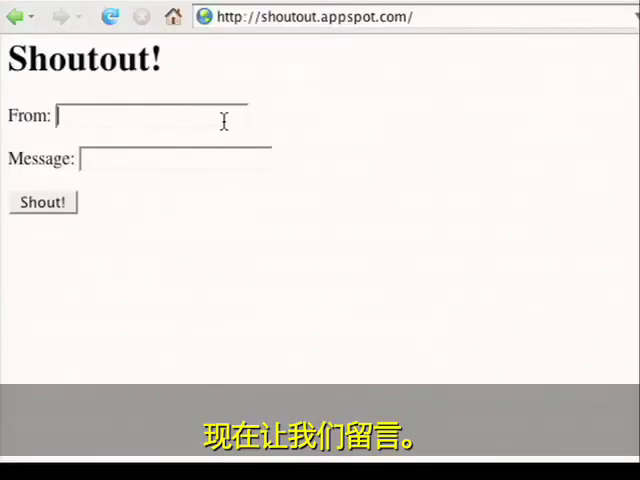
text(Now)
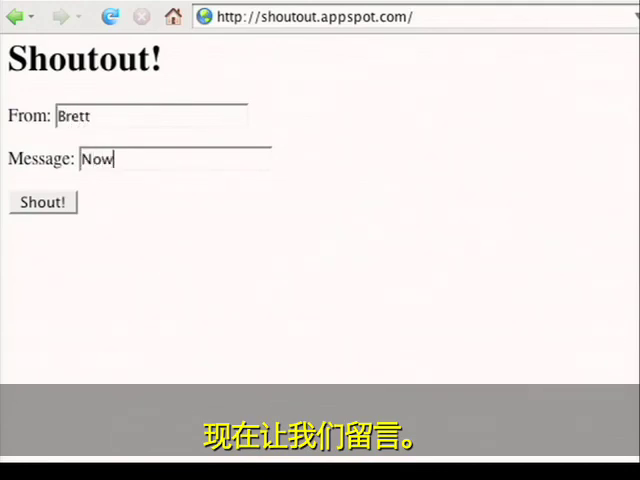
text(everyone can see!)
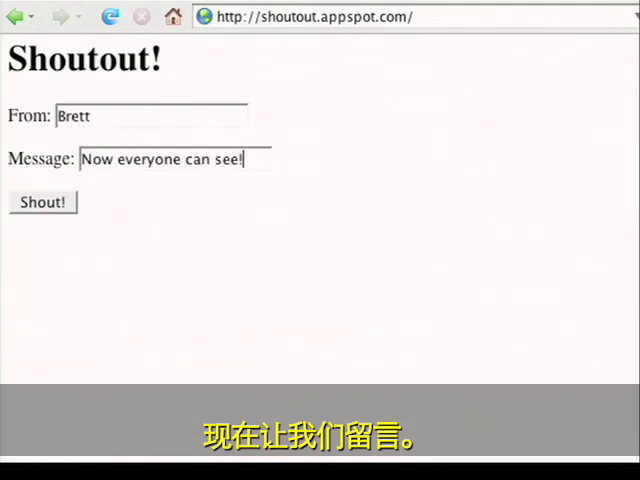
click(42, 202)
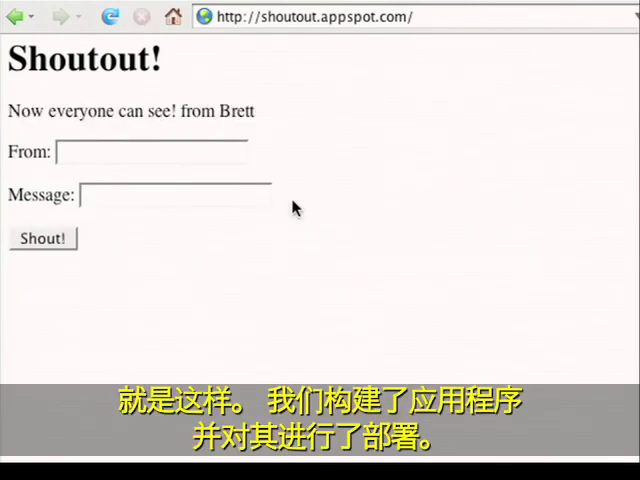